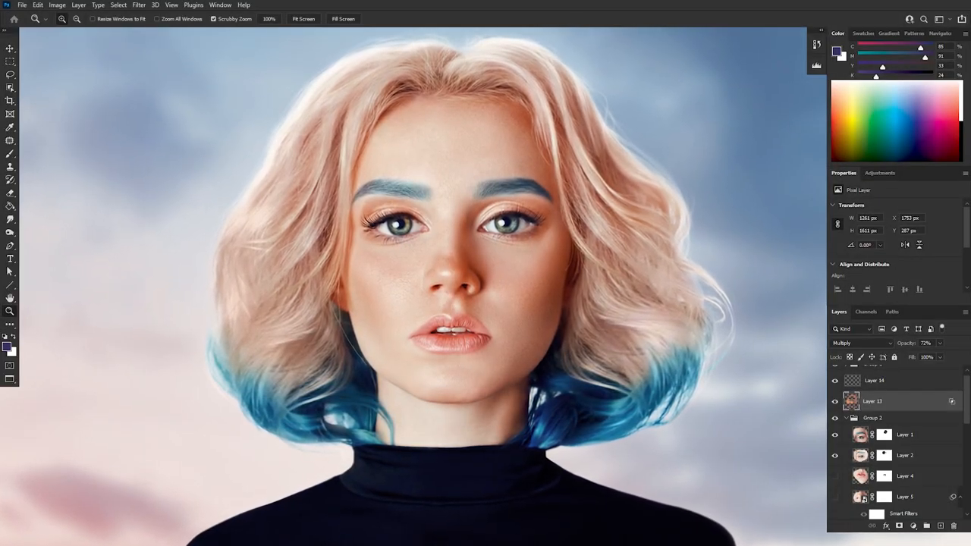
Switch from the blue-haired portrait to the hands-holding-ornament composite document.
{"action": "key", "text": "Tab"}
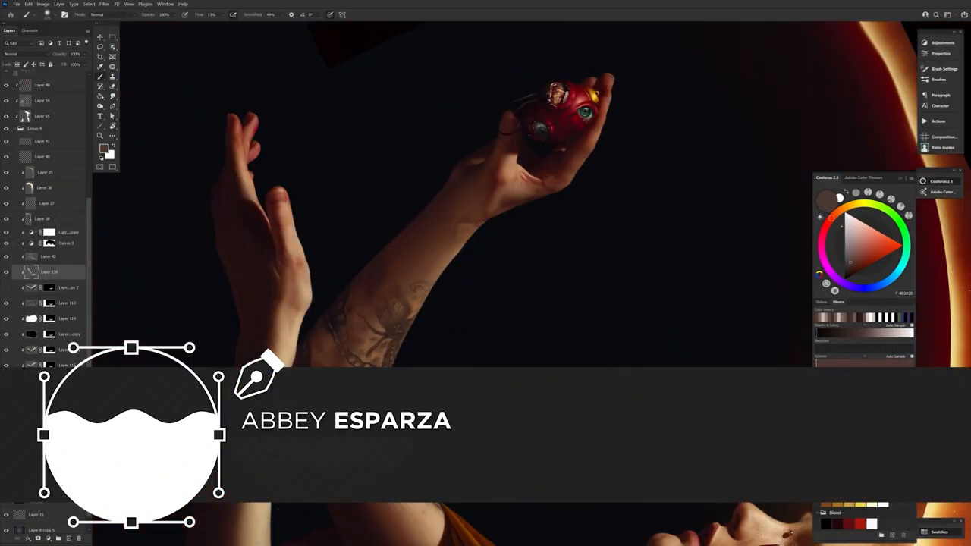
Bring up the gold skull composite with layers docked left and colour panels right.
{"action": "left_click", "coordinate": [100, 76]}
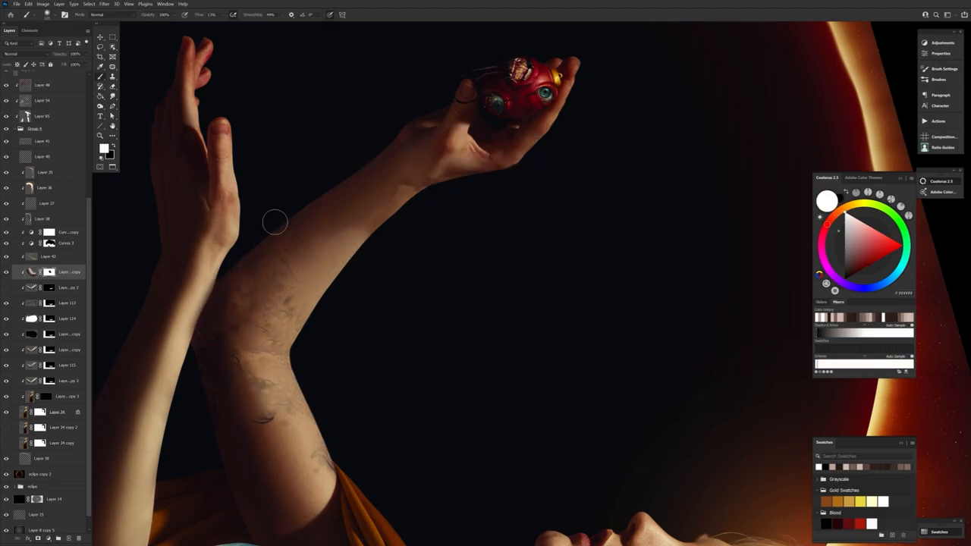
{"action": "left_click_drag", "start_coordinate": [276, 221], "coordinate": [321, 447]}
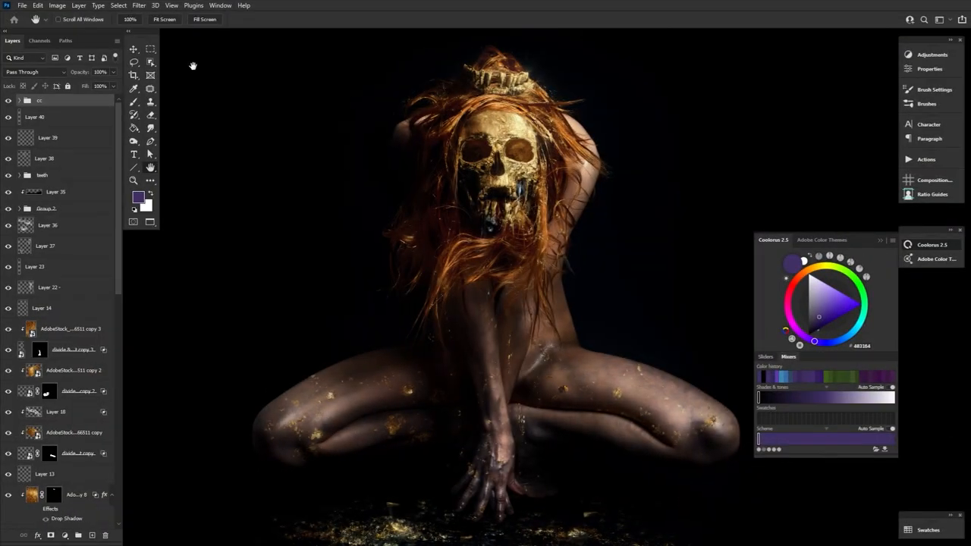
{"action": "mouse_move", "coordinate": [233, 28]}
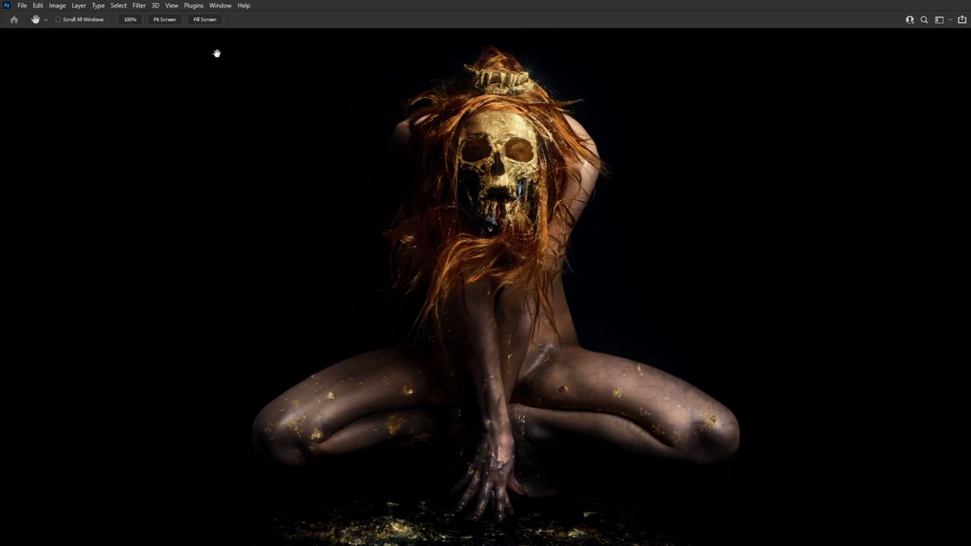
With all panels closed, bring up the Window menu listing available panels.
{"action": "left_click", "coordinate": [219, 6]}
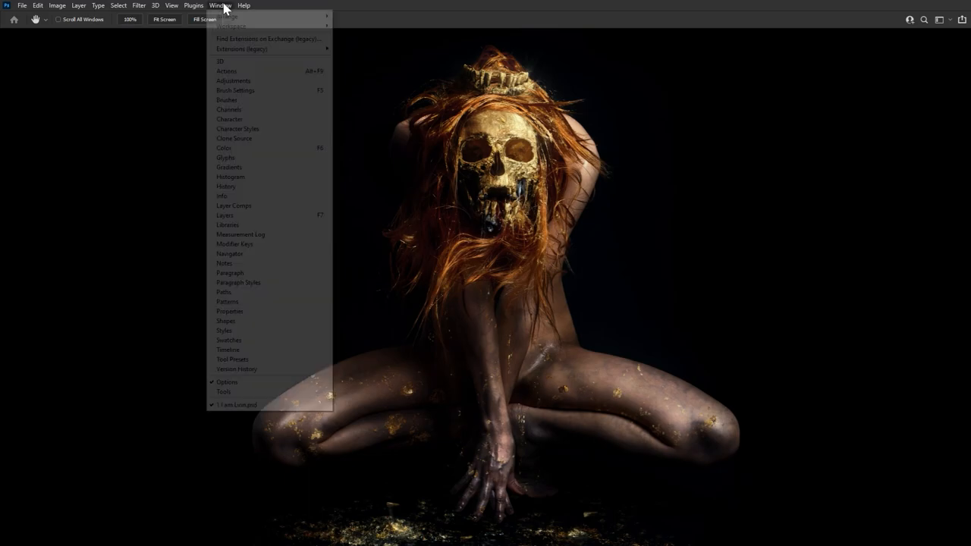
{"action": "mouse_move", "coordinate": [241, 100]}
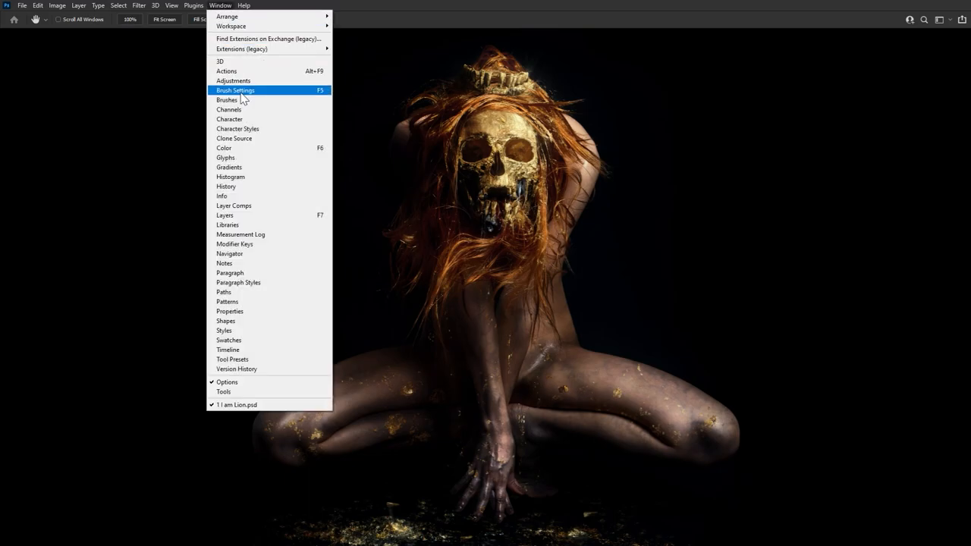
Show the Layers panel and dock it full-height along the left edge.
{"action": "left_click", "coordinate": [225, 216]}
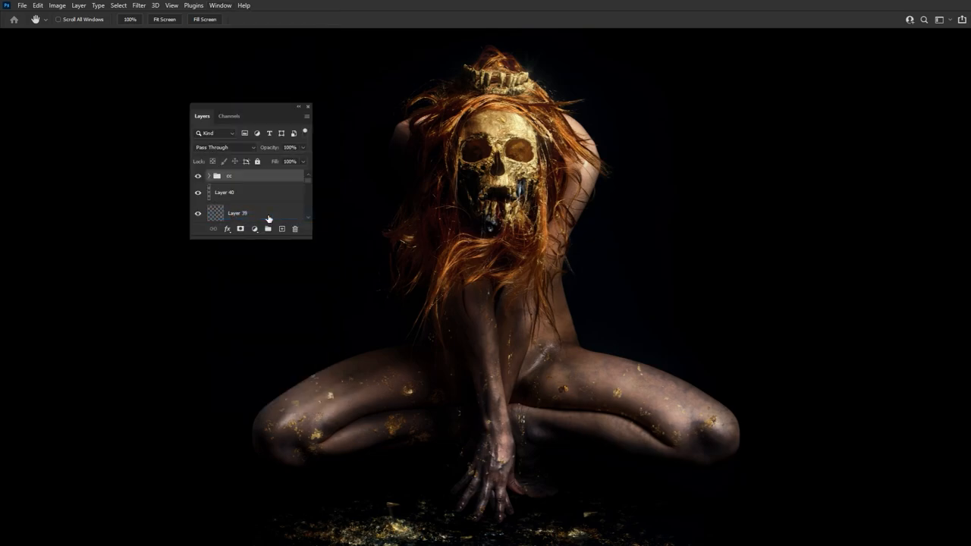
{"action": "mouse_move", "coordinate": [264, 112]}
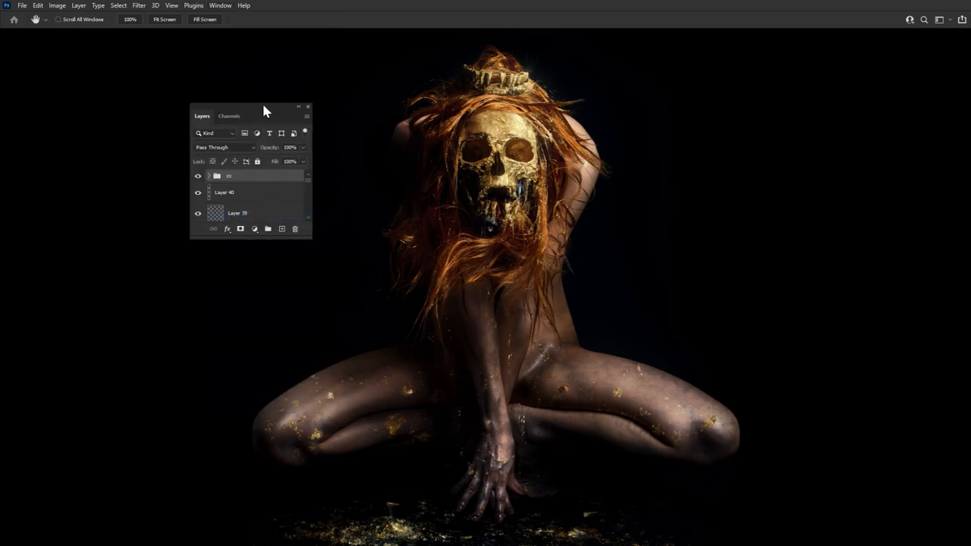
{"action": "left_click_drag", "start_coordinate": [251, 115], "coordinate": [110, 85]}
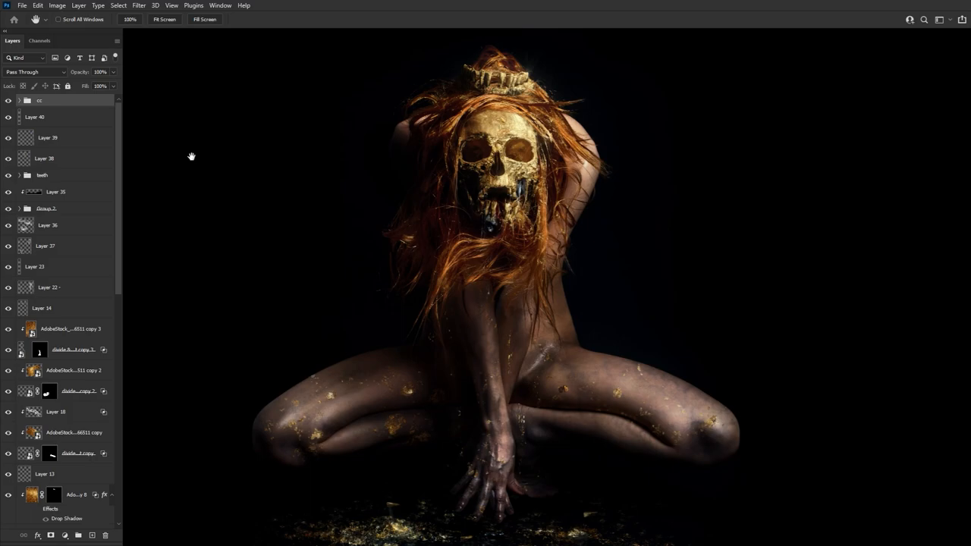
{"action": "scroll", "scroll_direction": "down", "scroll_amount": 3}
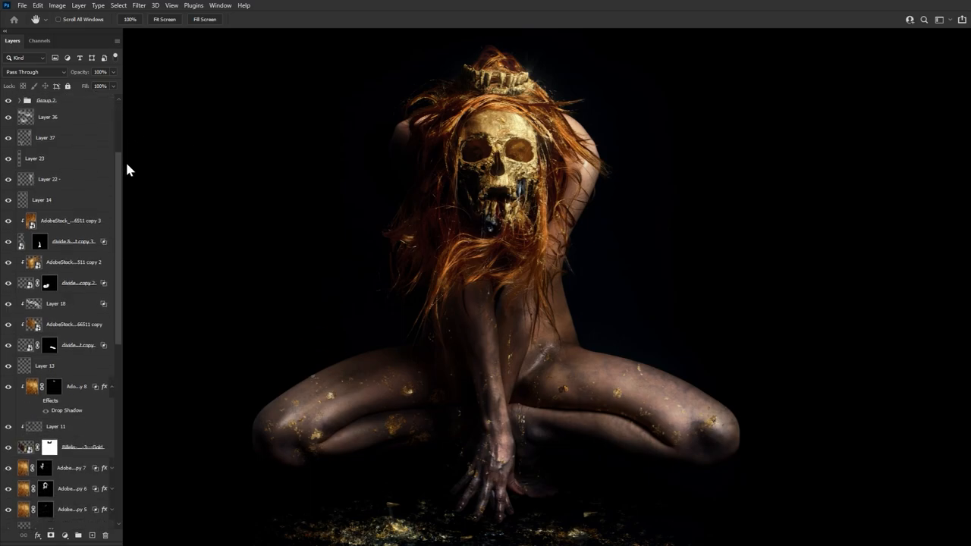
{"action": "scroll", "scroll_direction": "down", "scroll_amount": 3}
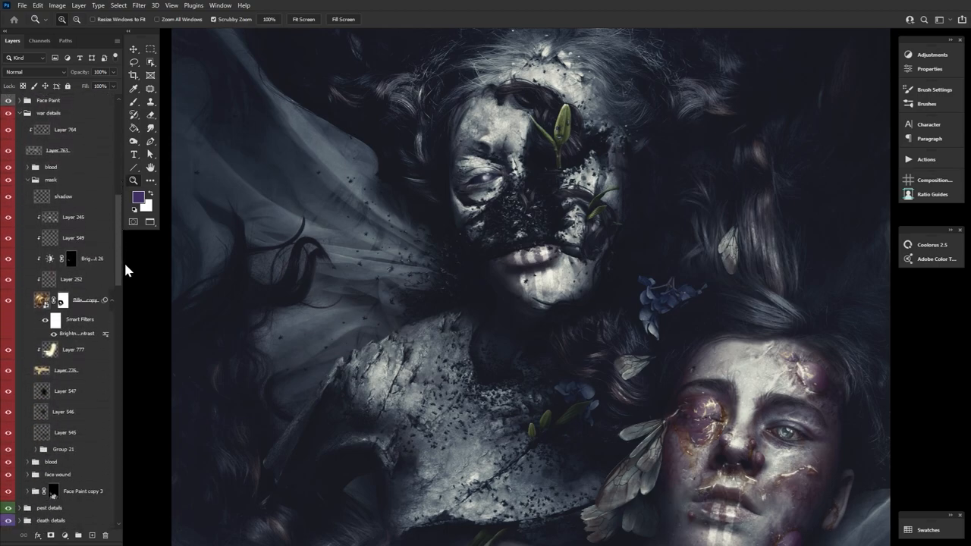
{"action": "scroll", "scroll_direction": "down", "scroll_amount": 3}
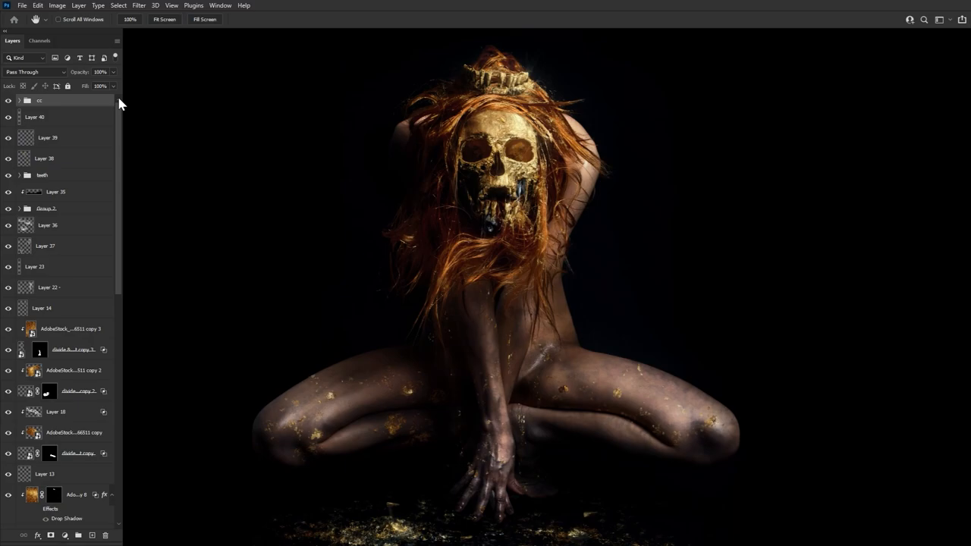
Create empty Layer 41 above Layer 40 and review the thumbnail display options.
{"action": "left_click", "coordinate": [33, 117]}
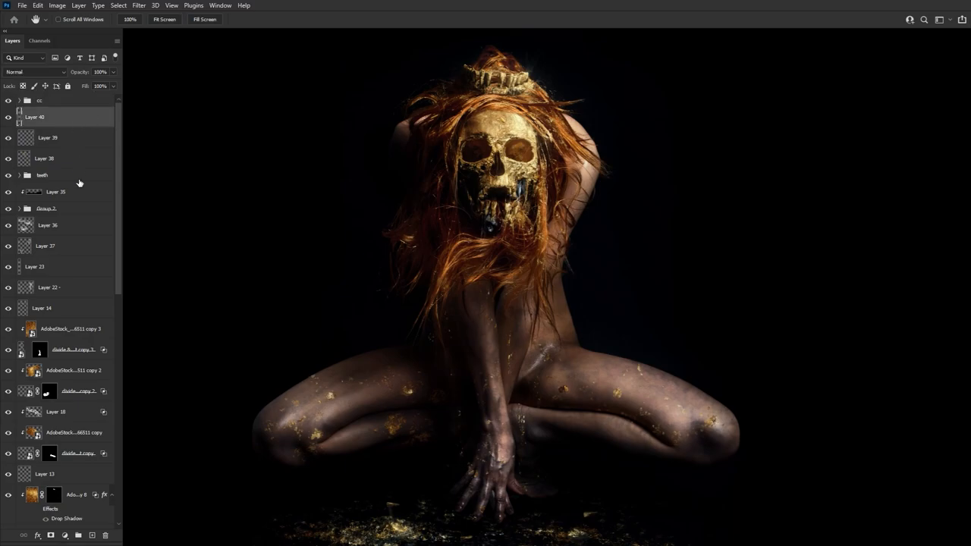
{"action": "left_click", "coordinate": [58, 534]}
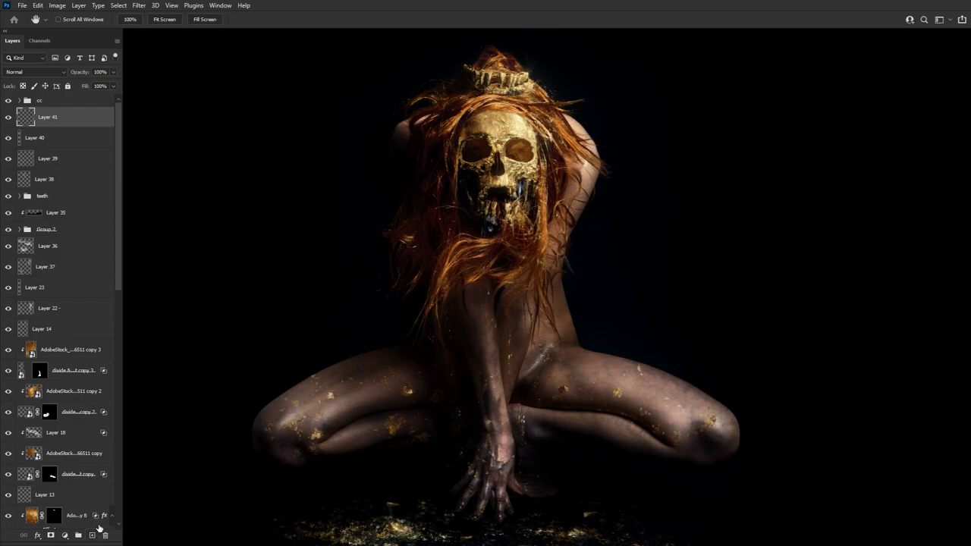
{"action": "mouse_move", "coordinate": [120, 103]}
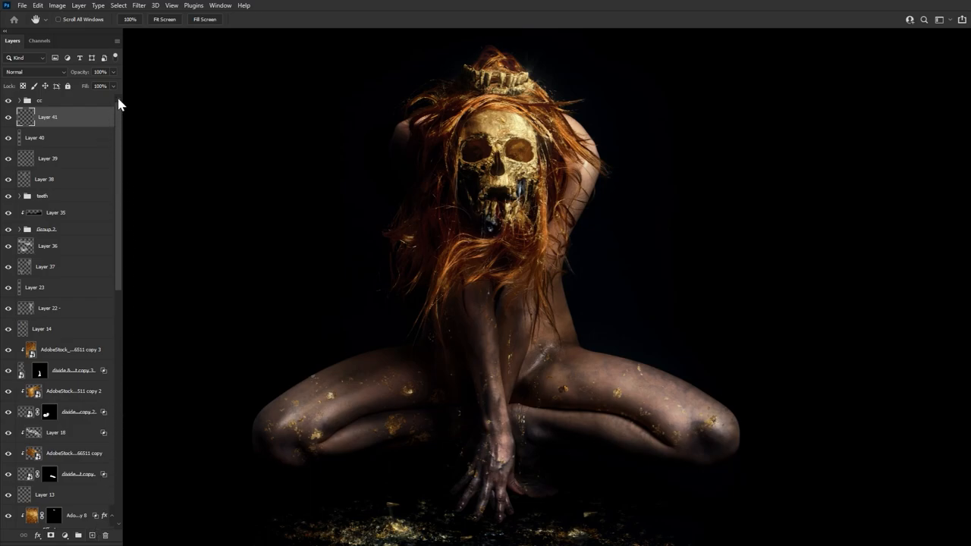
{"action": "right_click", "coordinate": [24, 114]}
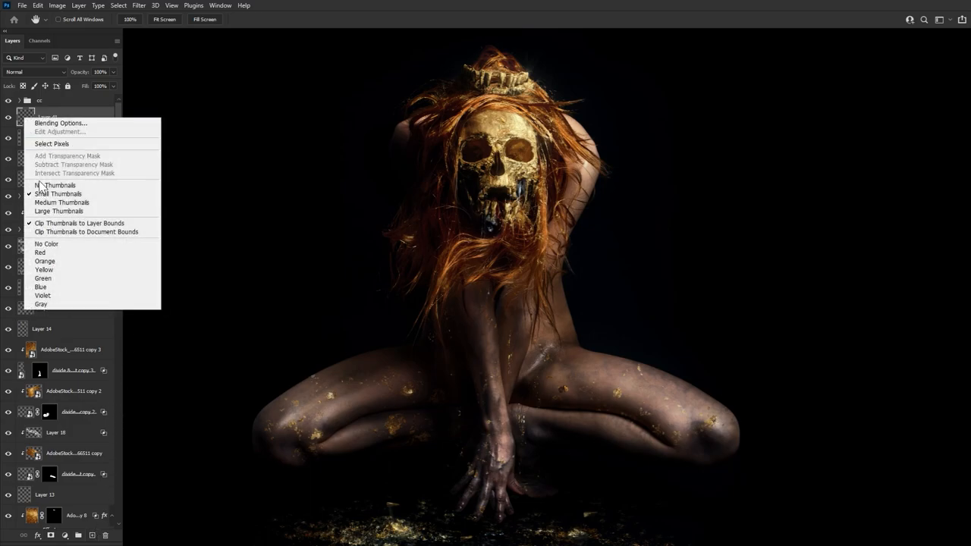
{"action": "mouse_move", "coordinate": [94, 221]}
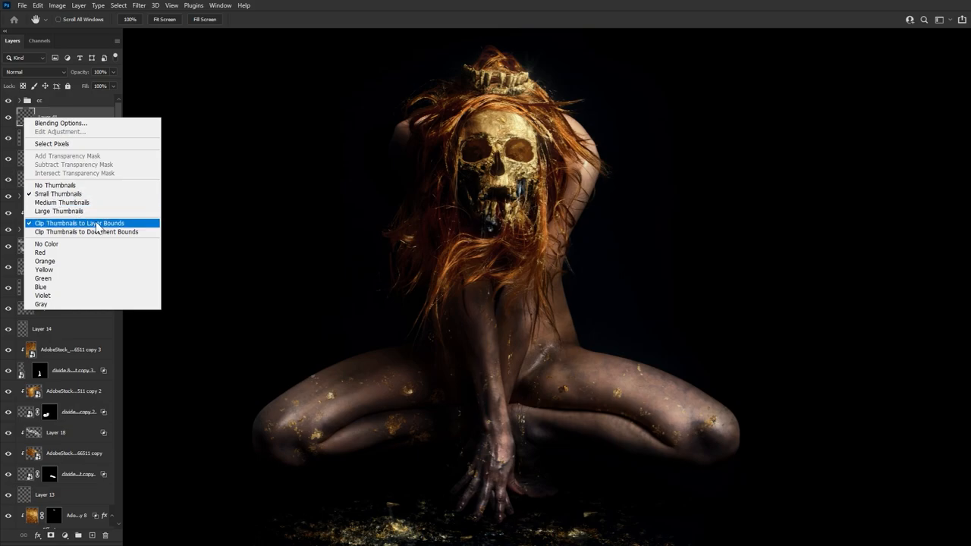
{"action": "mouse_move", "coordinate": [151, 226]}
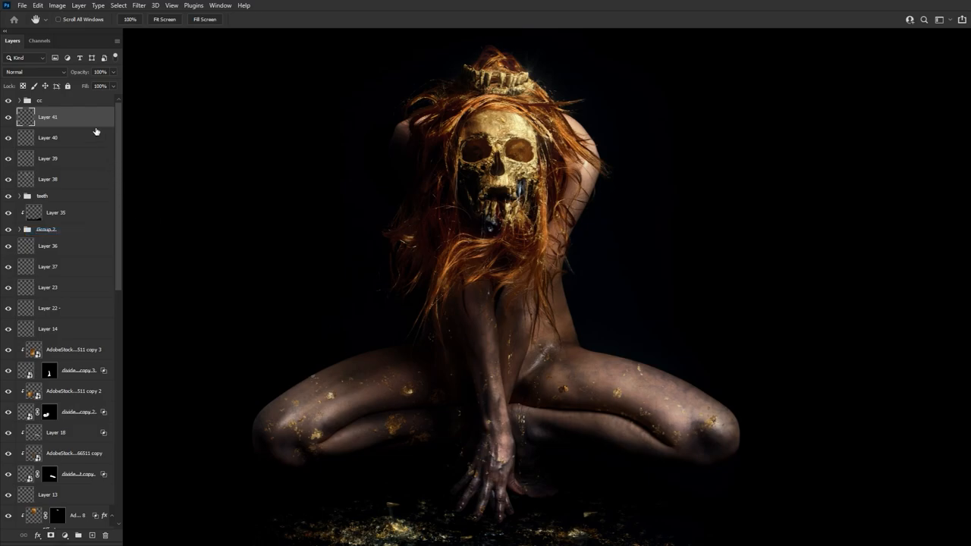
{"action": "right_click", "coordinate": [25, 116]}
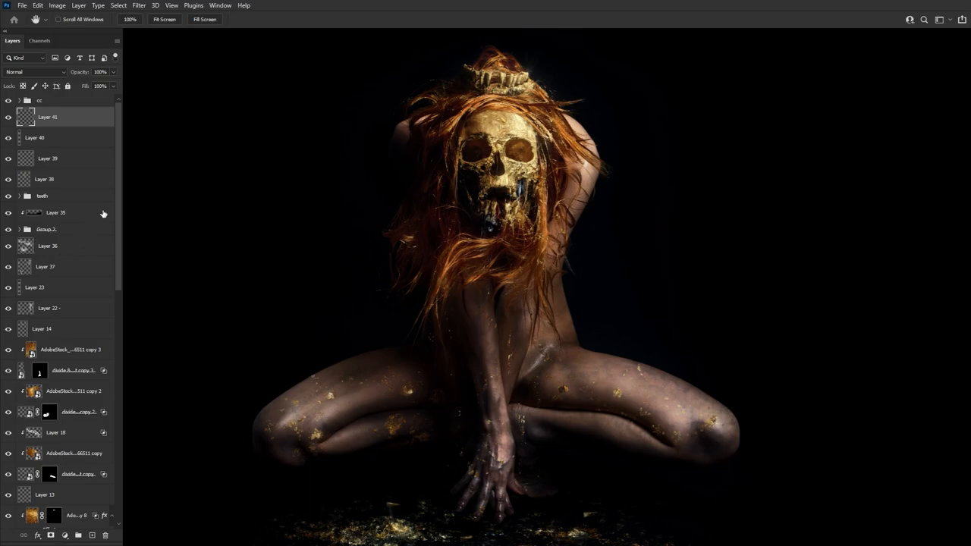
{"action": "mouse_move", "coordinate": [119, 103]}
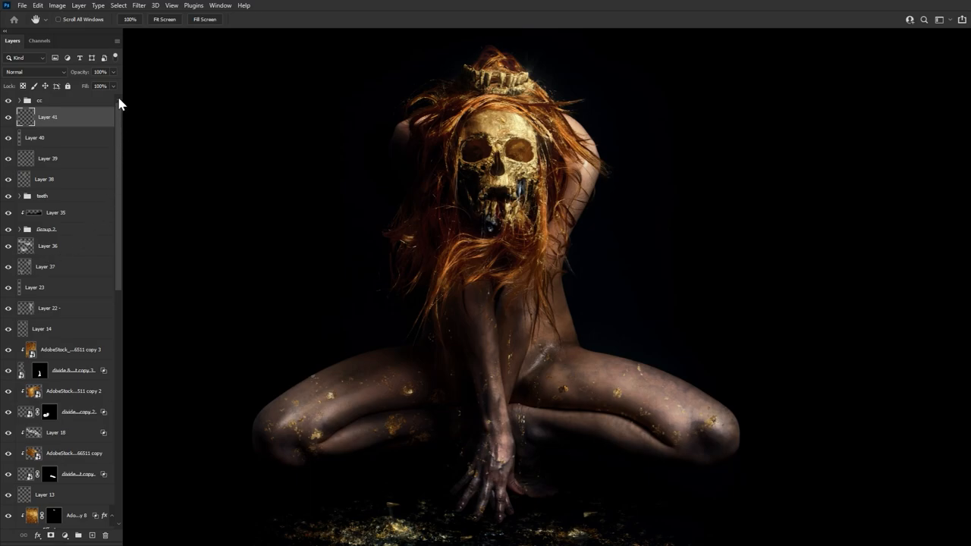
Peek at Channels, return to Layers, then show the Tools strip via the Window menu.
{"action": "left_click", "coordinate": [41, 41]}
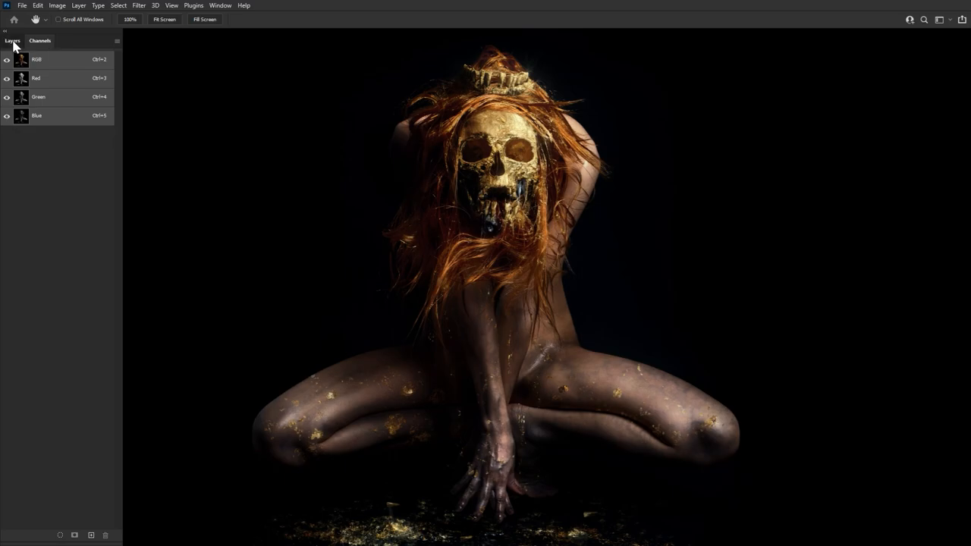
{"action": "left_click", "coordinate": [12, 41]}
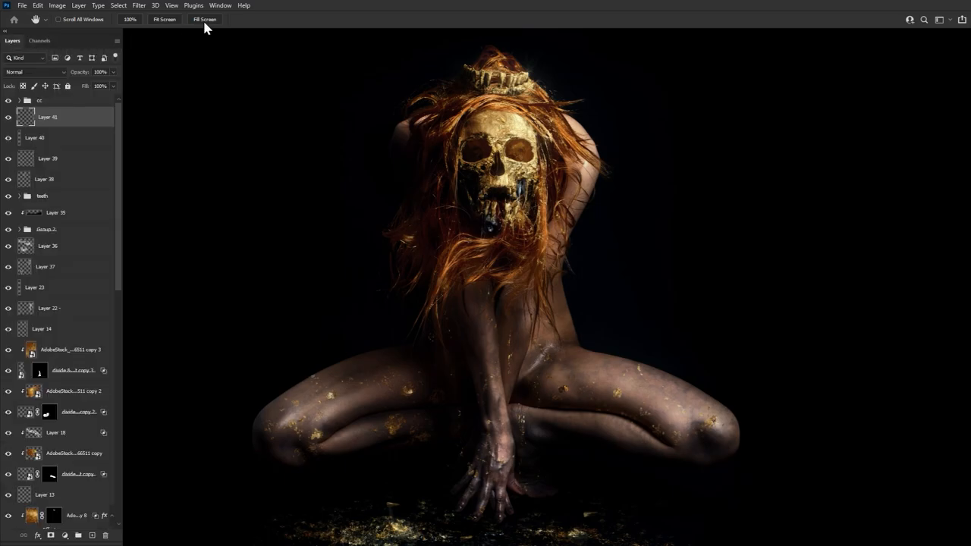
{"action": "left_click", "coordinate": [220, 6]}
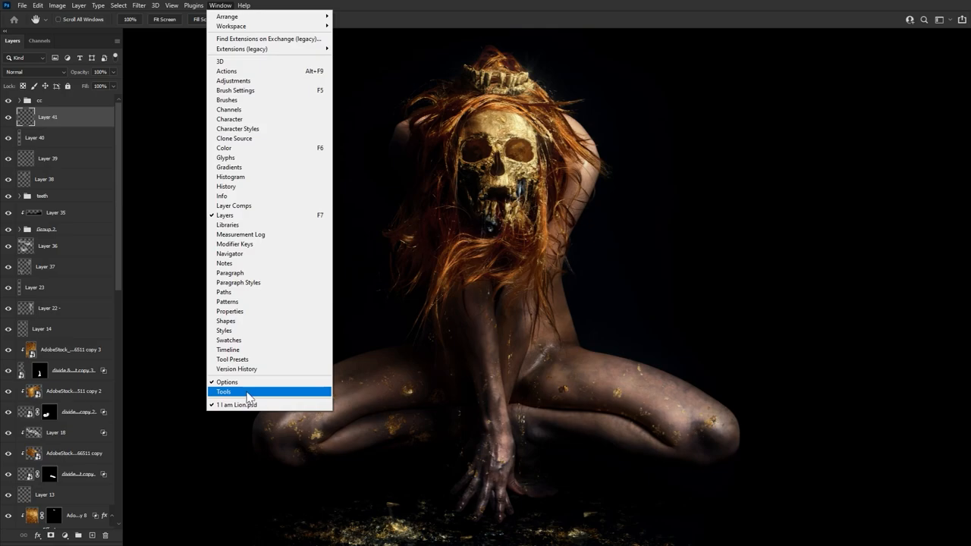
{"action": "left_click", "coordinate": [223, 392]}
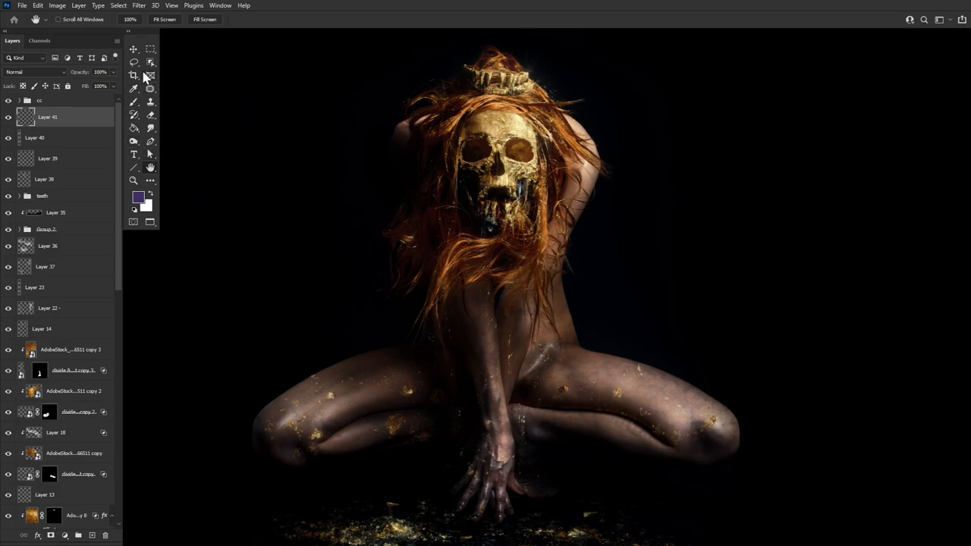
{"action": "left_click", "coordinate": [35, 6]}
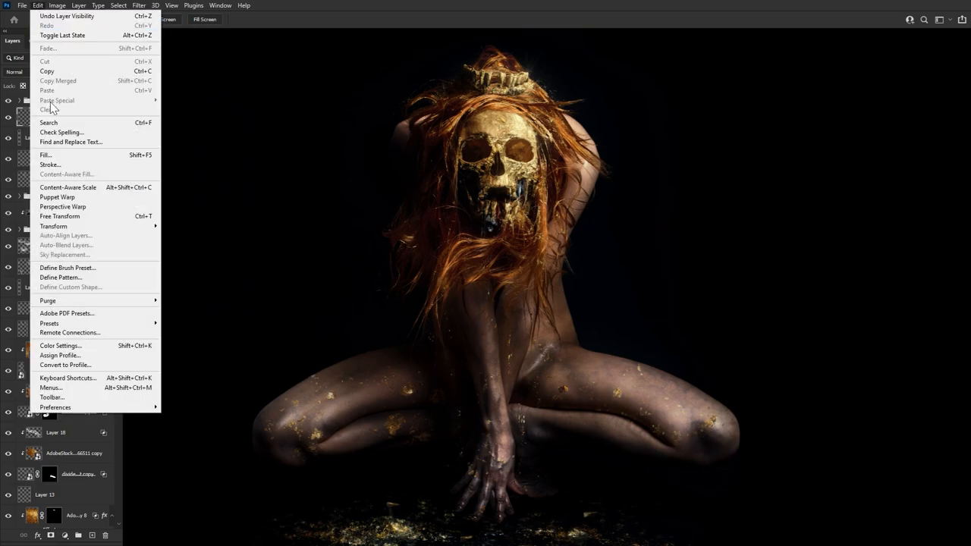
{"action": "mouse_move", "coordinate": [52, 397]}
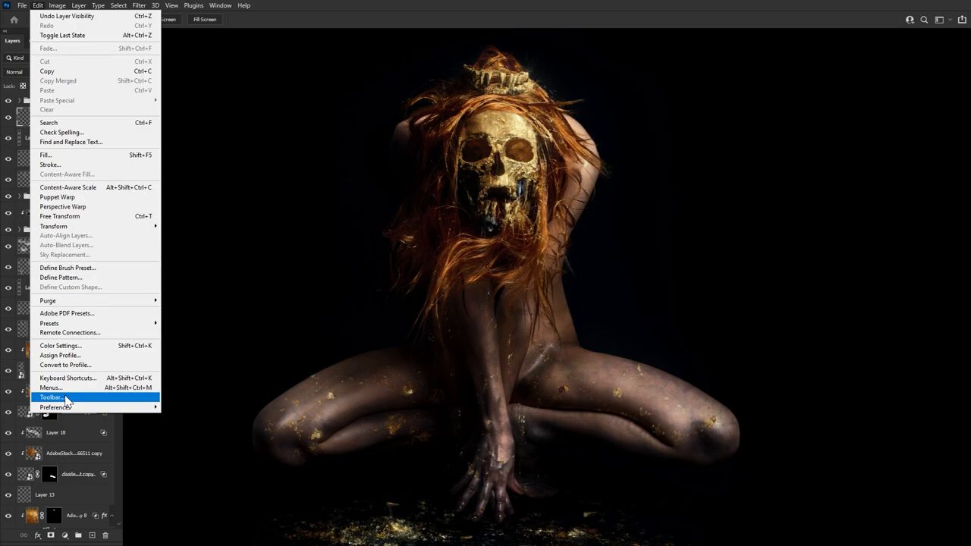
{"action": "left_click", "coordinate": [50, 395]}
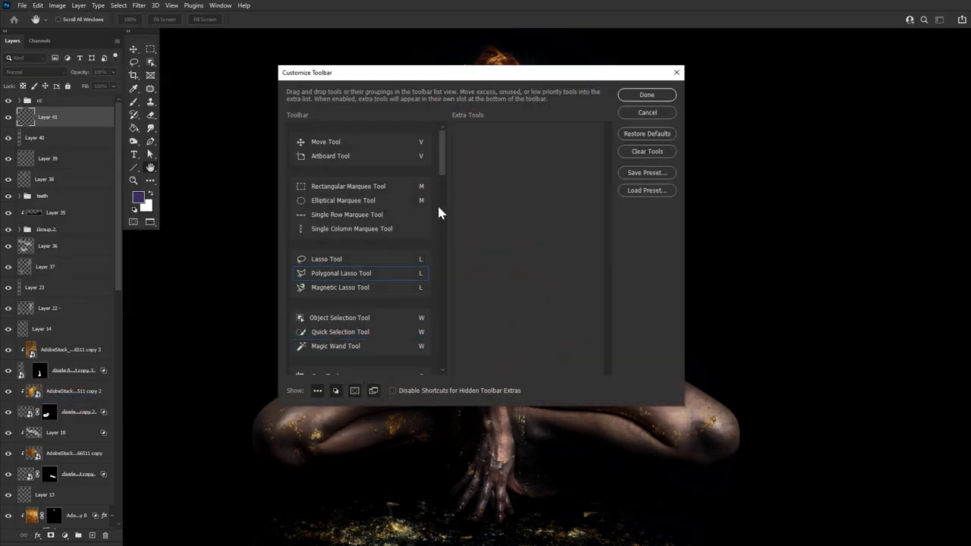
{"action": "scroll", "scroll_direction": "down", "scroll_amount": 3}
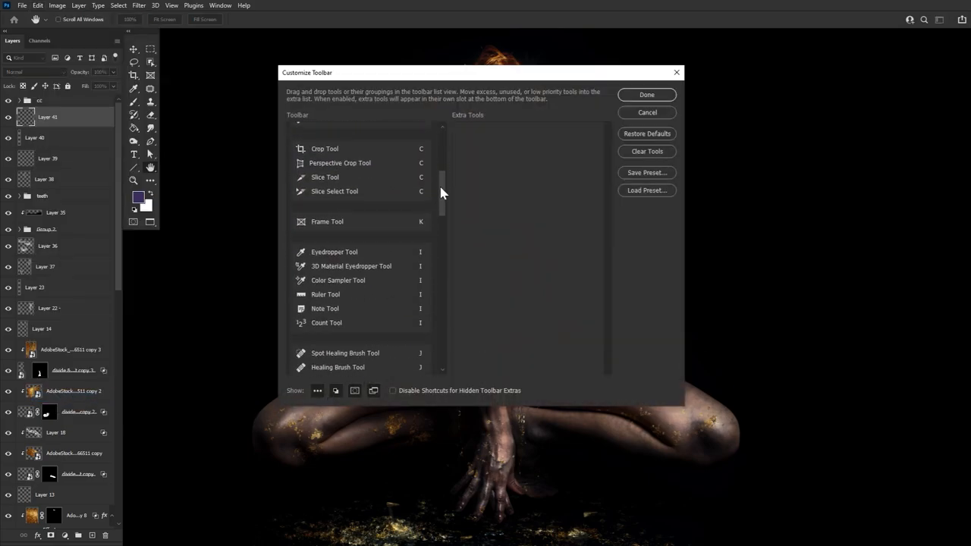
{"action": "scroll", "scroll_direction": "down", "scroll_amount": 3}
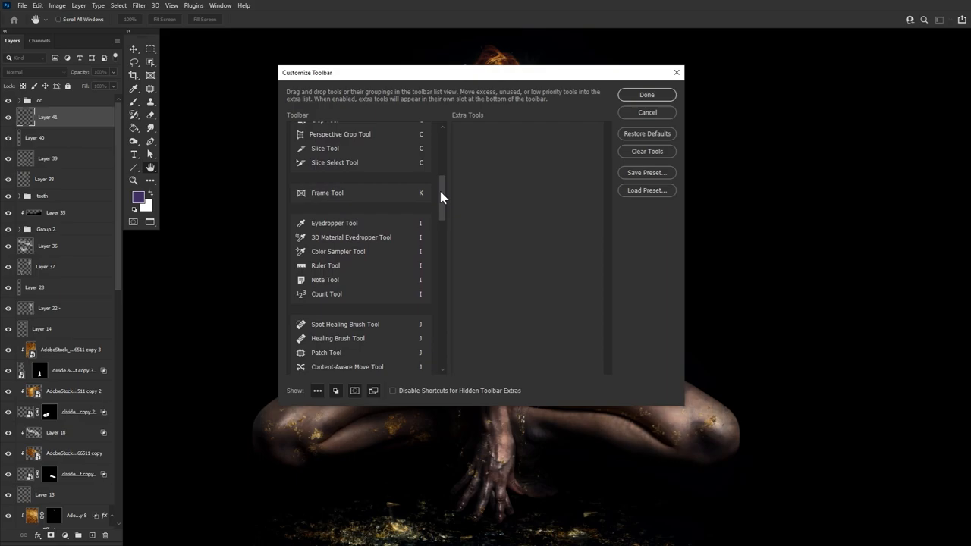
{"action": "scroll", "scroll_direction": "down", "scroll_amount": 3}
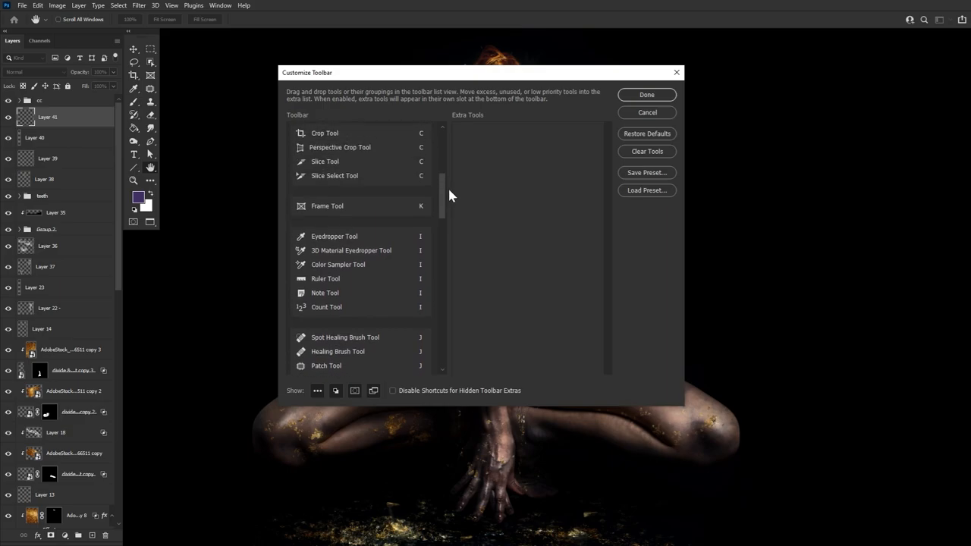
{"action": "left_click_drag", "start_coordinate": [328, 206], "coordinate": [493, 142]}
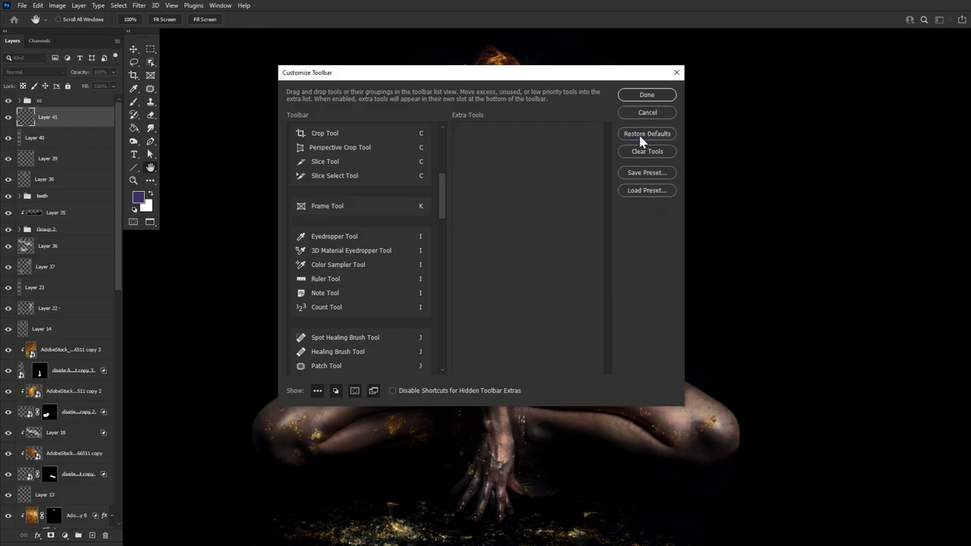
{"action": "left_click", "coordinate": [646, 94]}
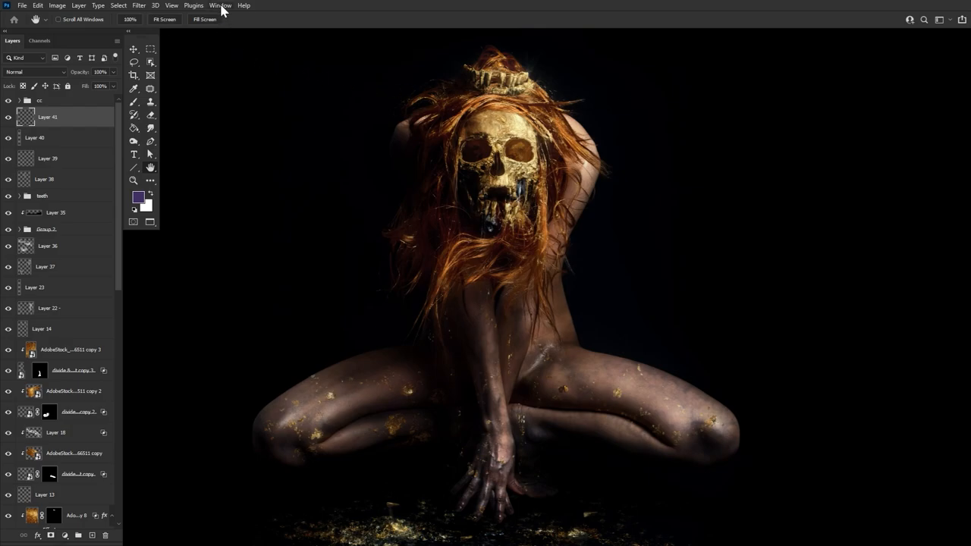
Show the Adjustments panel and dock it as a collapsed icon at the top right.
{"action": "left_click", "coordinate": [221, 6]}
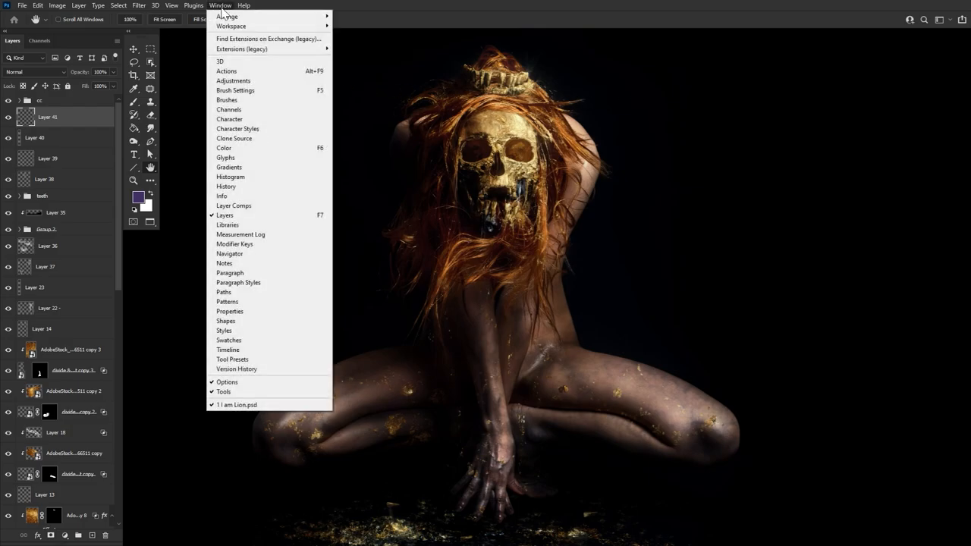
{"action": "mouse_move", "coordinate": [233, 81]}
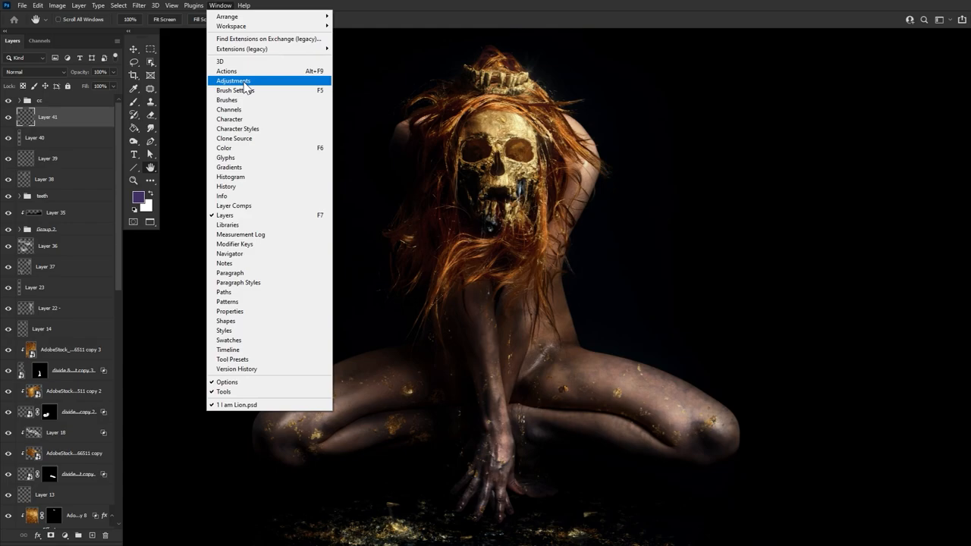
{"action": "left_click", "coordinate": [234, 81]}
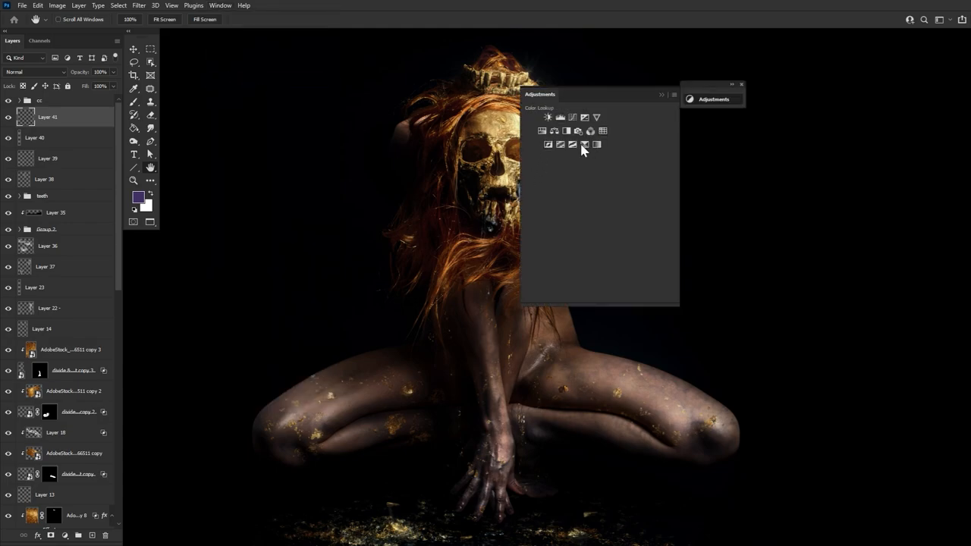
{"action": "left_click", "coordinate": [731, 85]}
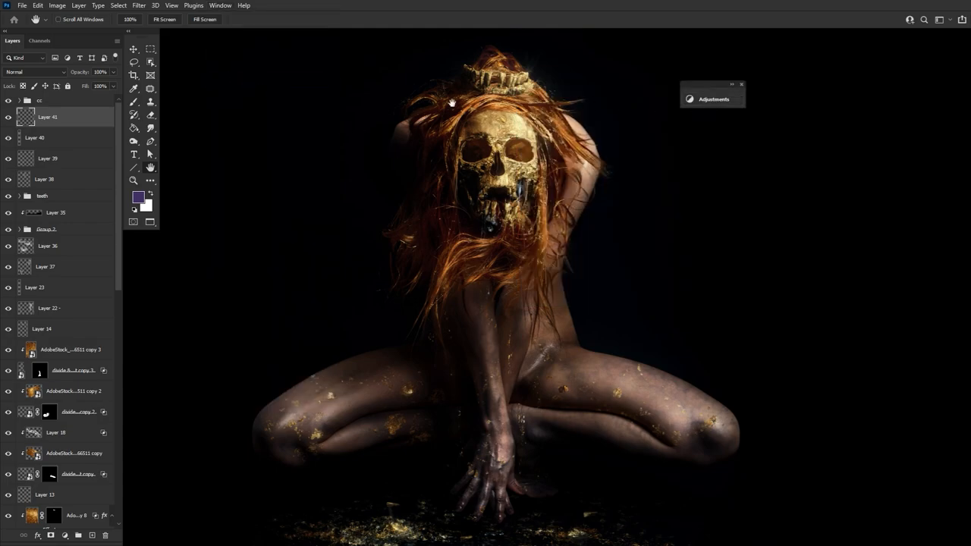
{"action": "left_click", "coordinate": [18, 102]}
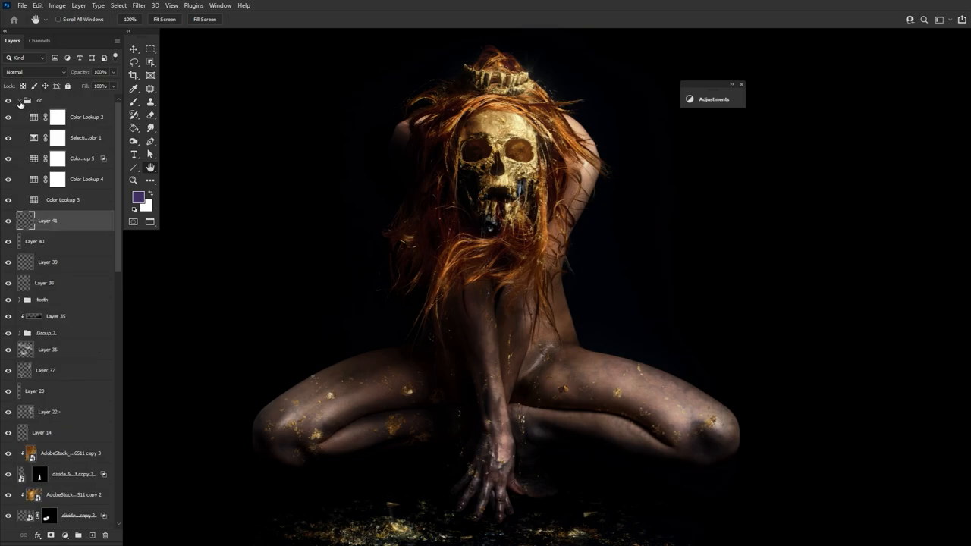
{"action": "left_click", "coordinate": [19, 100]}
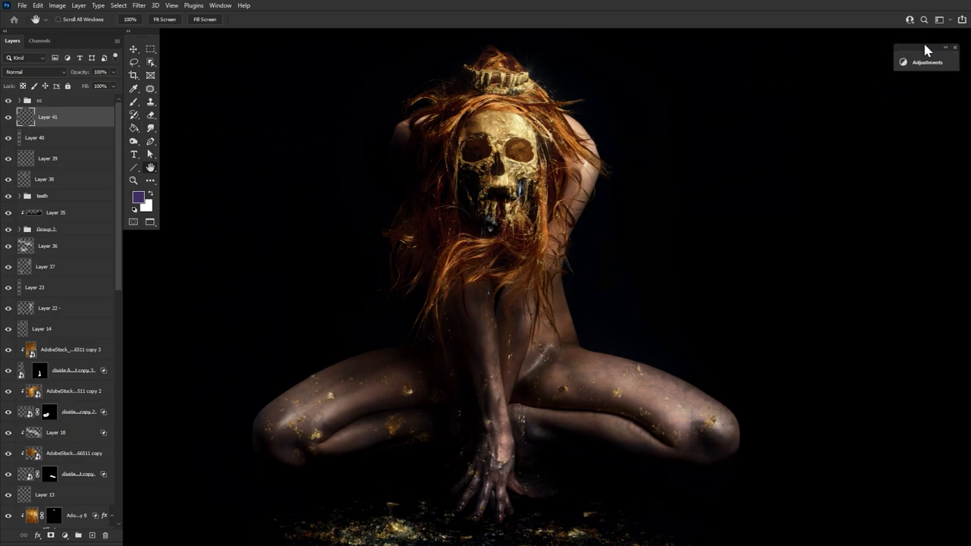
Dock Properties into the Adjustments stack and select a layer mask to view its settings.
{"action": "left_click", "coordinate": [225, 6]}
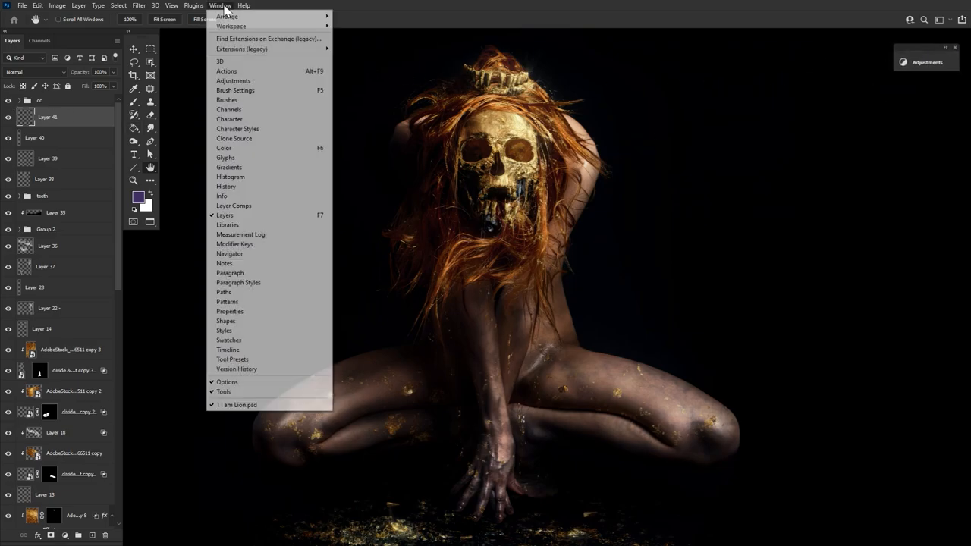
{"action": "mouse_move", "coordinate": [250, 104]}
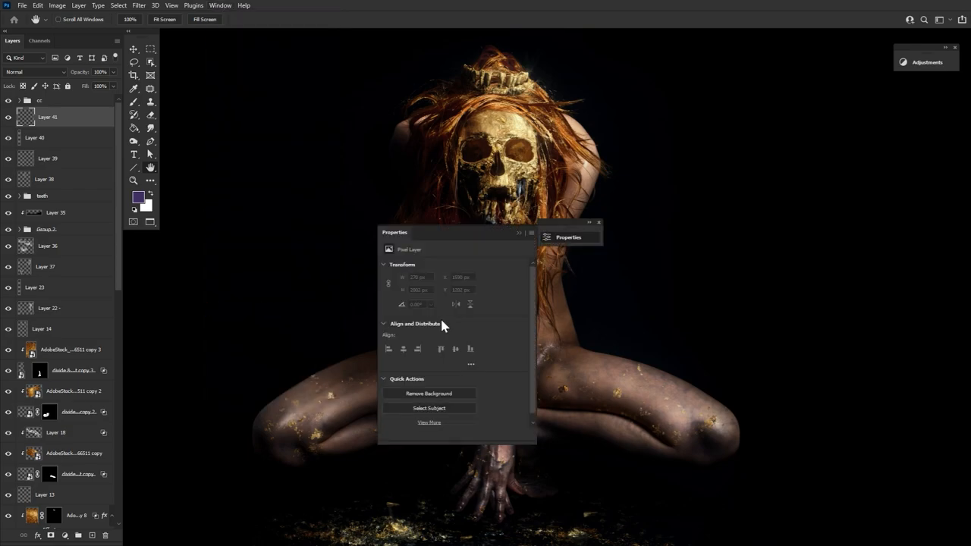
{"action": "left_click", "coordinate": [598, 221]}
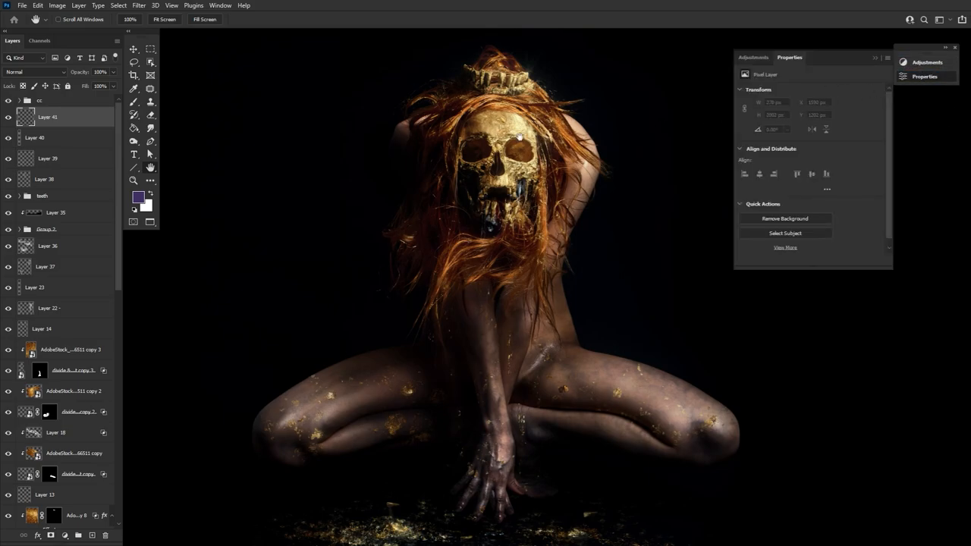
{"action": "left_click", "coordinate": [40, 370]}
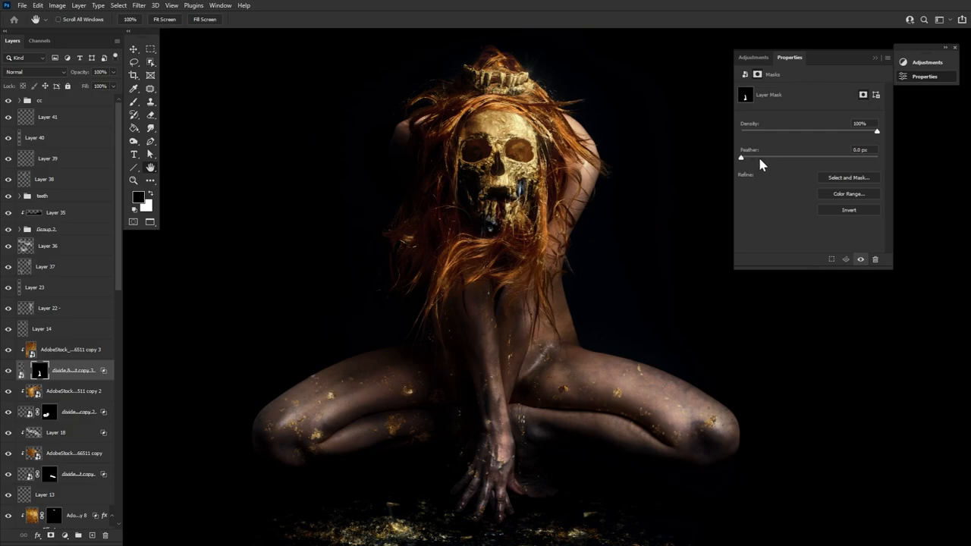
{"action": "mouse_move", "coordinate": [879, 186]}
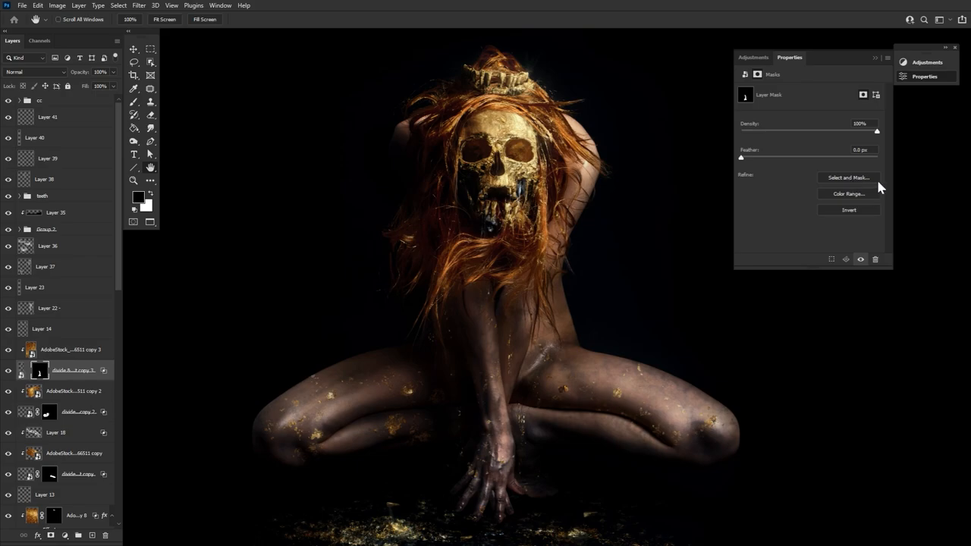
{"action": "mouse_move", "coordinate": [882, 185]}
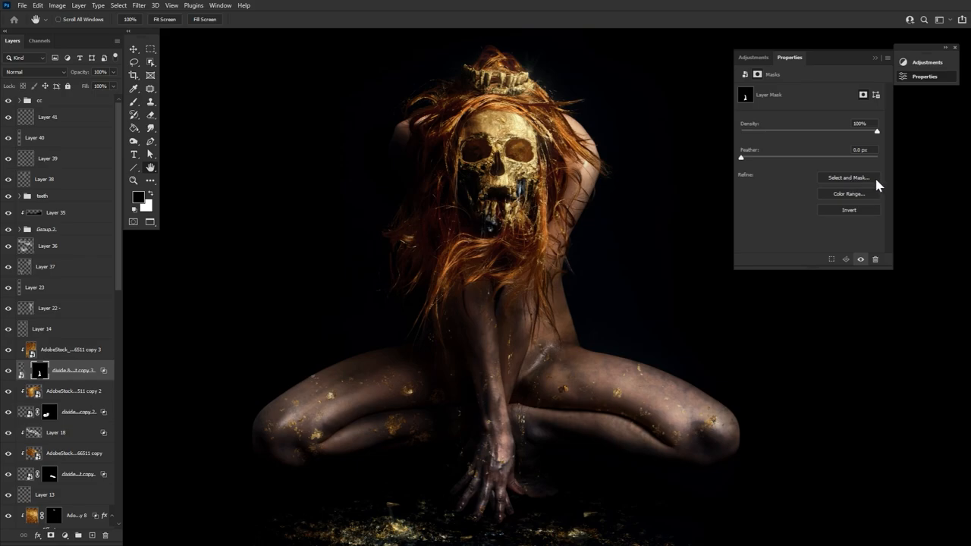
{"action": "mouse_move", "coordinate": [907, 81]}
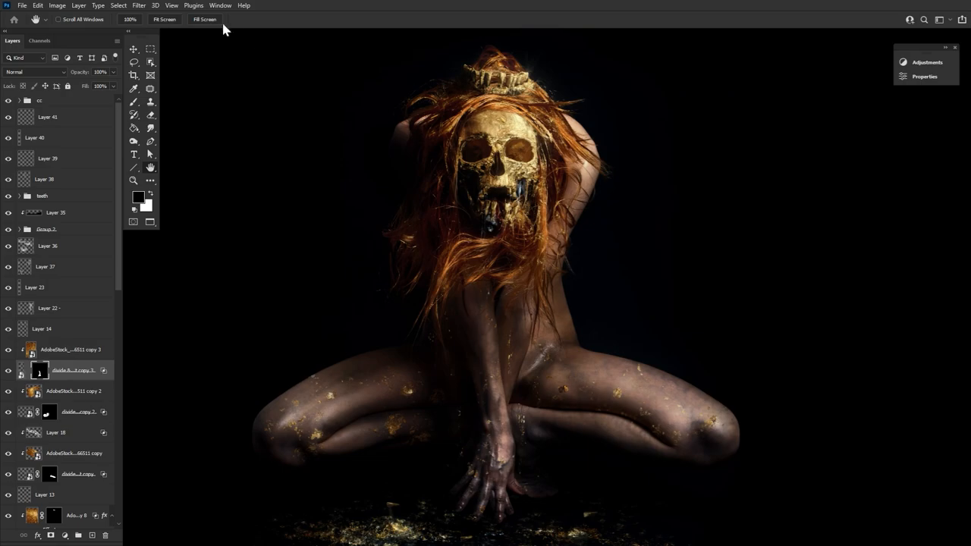
Dock Brush Settings as a third collapsed icon under Adjustments and Properties.
{"action": "left_click", "coordinate": [220, 6]}
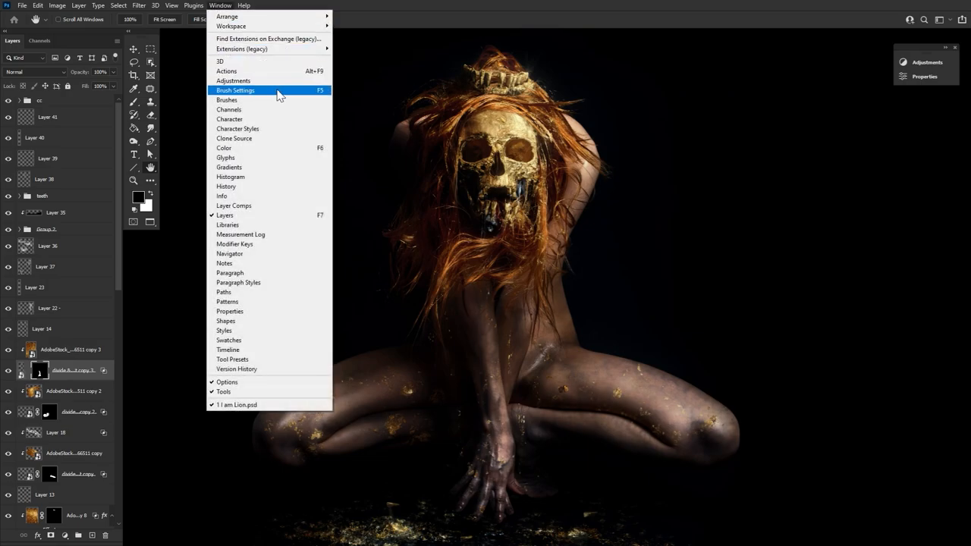
{"action": "left_click", "coordinate": [235, 91]}
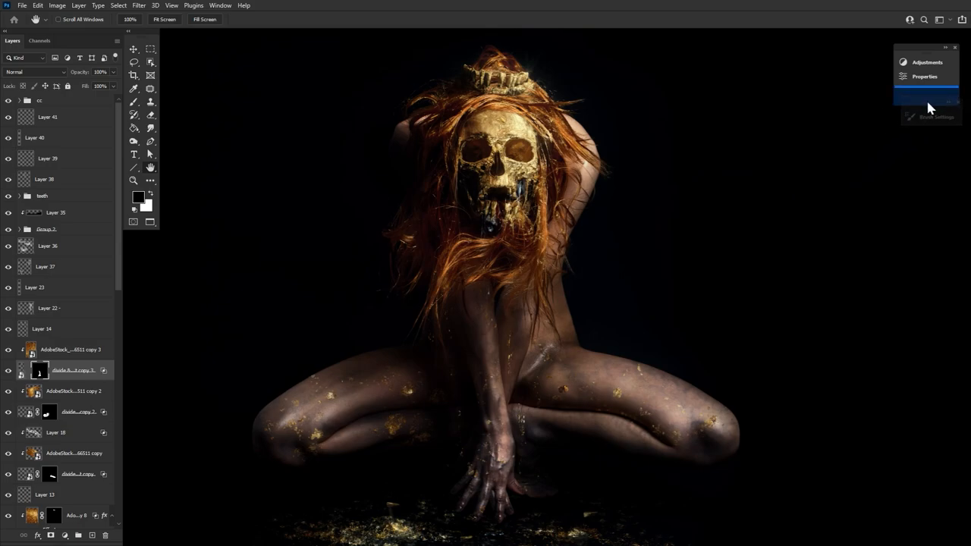
{"action": "mouse_move", "coordinate": [913, 103]}
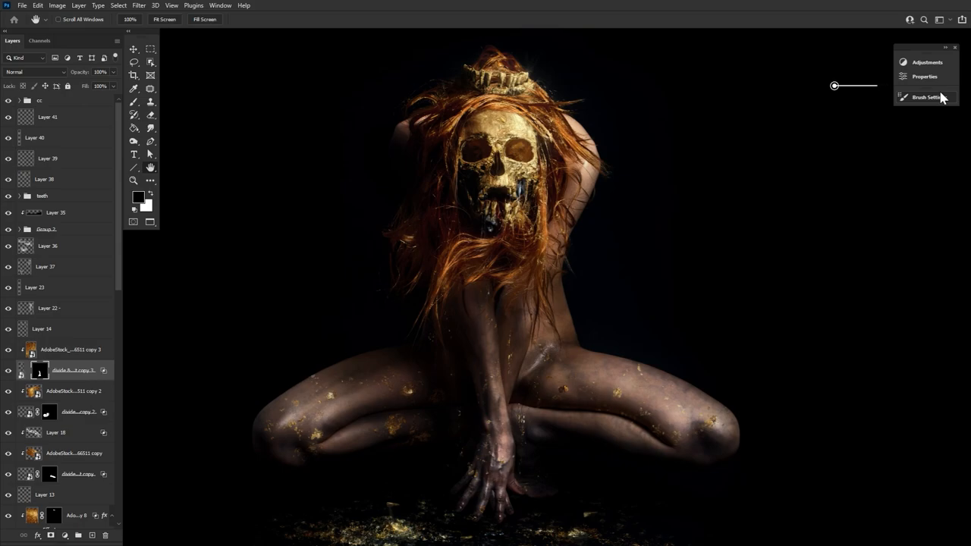
{"action": "left_click", "coordinate": [925, 61]}
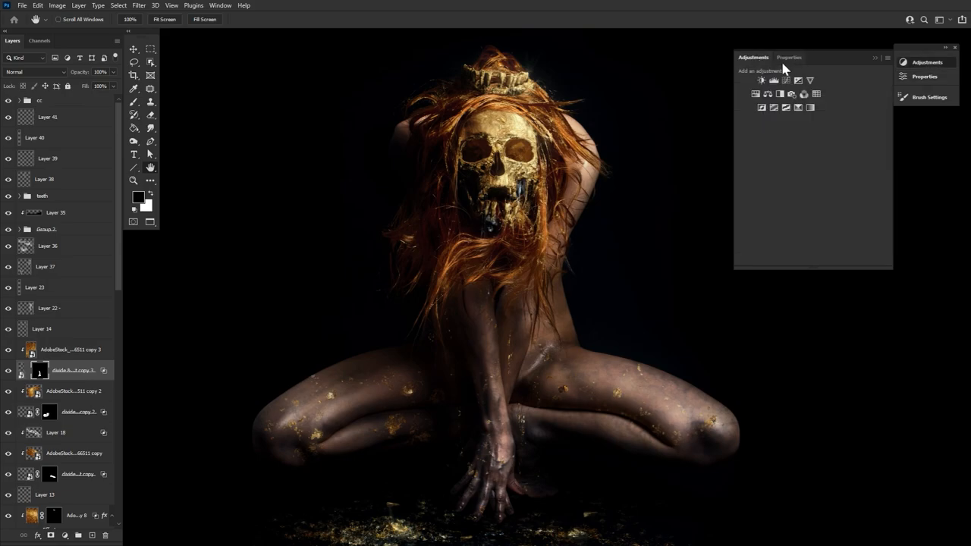
{"action": "left_click", "coordinate": [931, 97]}
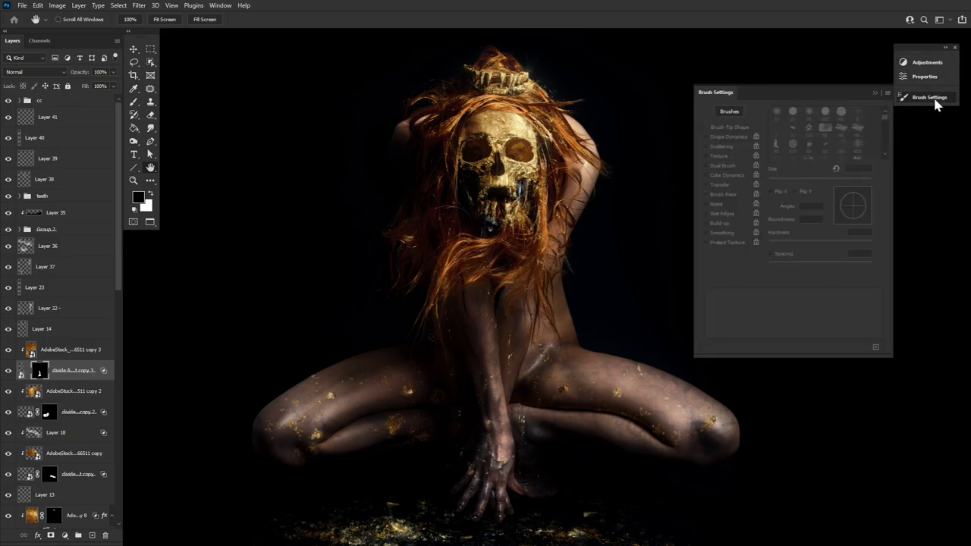
{"action": "left_click", "coordinate": [937, 97]}
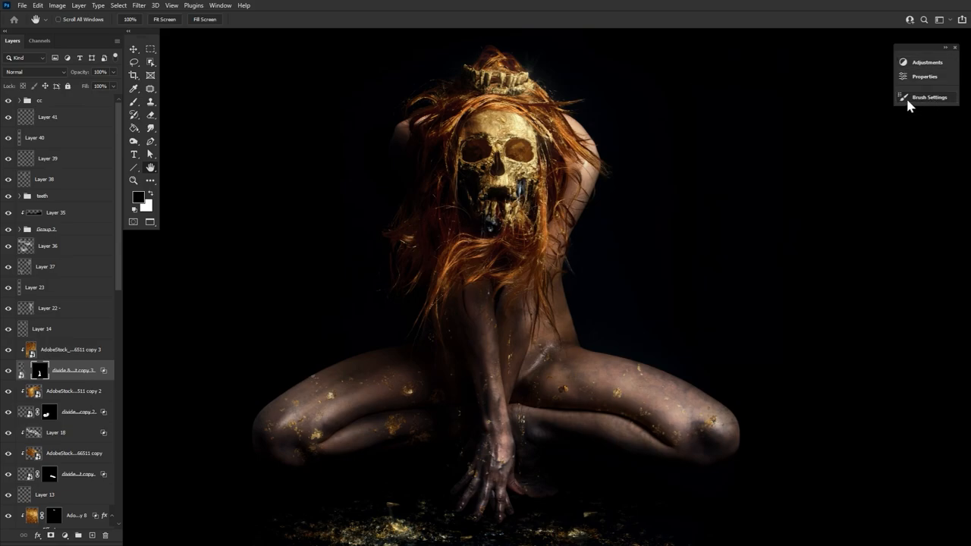
{"action": "mouse_move", "coordinate": [902, 100]}
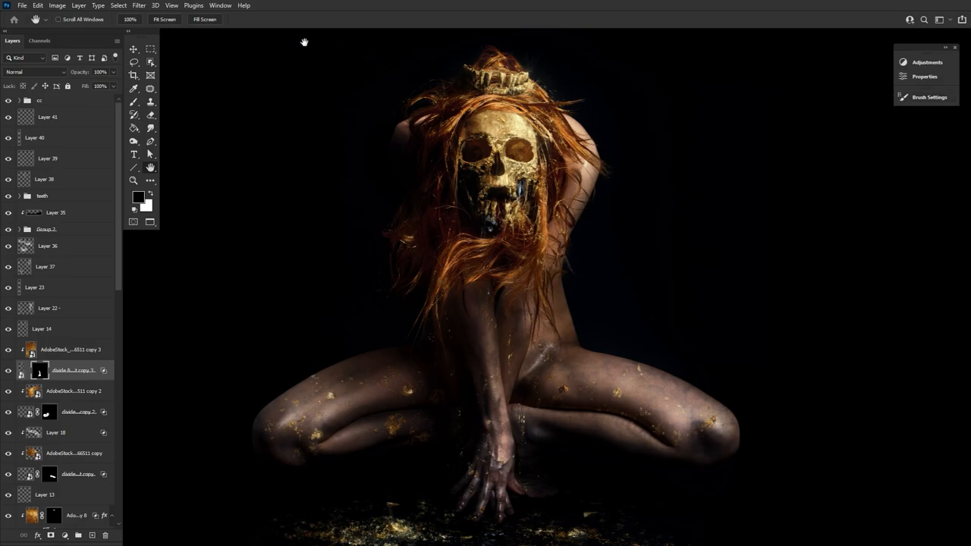
Show Brushes, sample Hard Round and texture presets, then dock it above Brush Settings.
{"action": "left_click", "coordinate": [218, 6]}
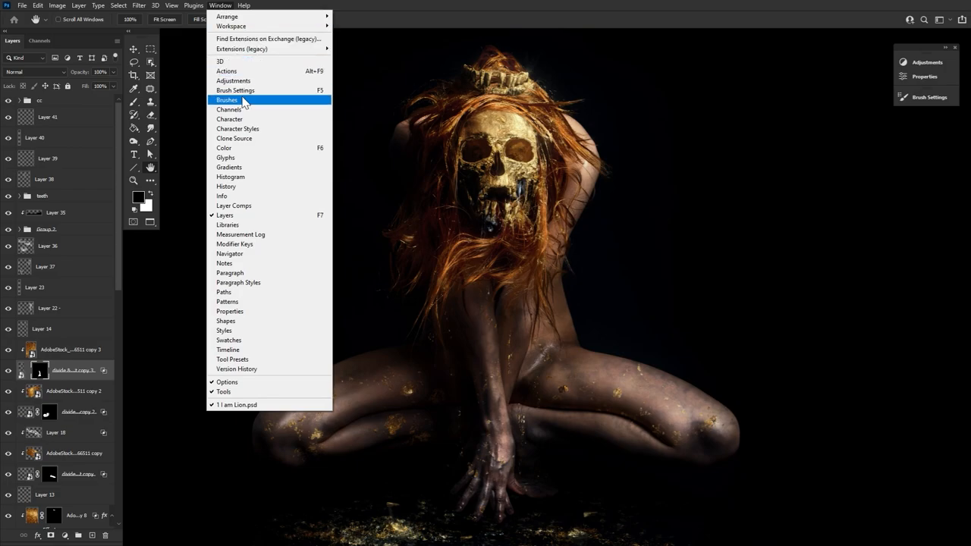
{"action": "left_click", "coordinate": [226, 101]}
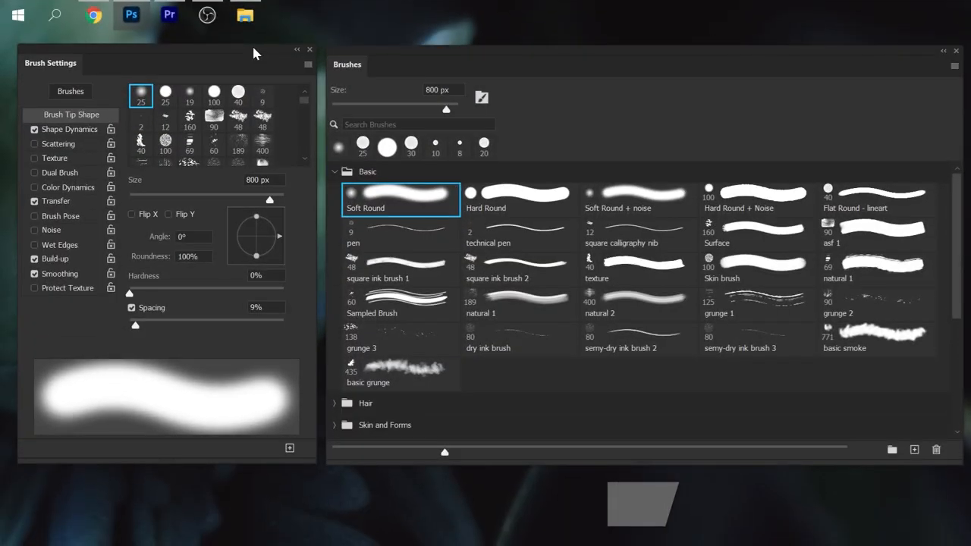
{"action": "left_click", "coordinate": [518, 198]}
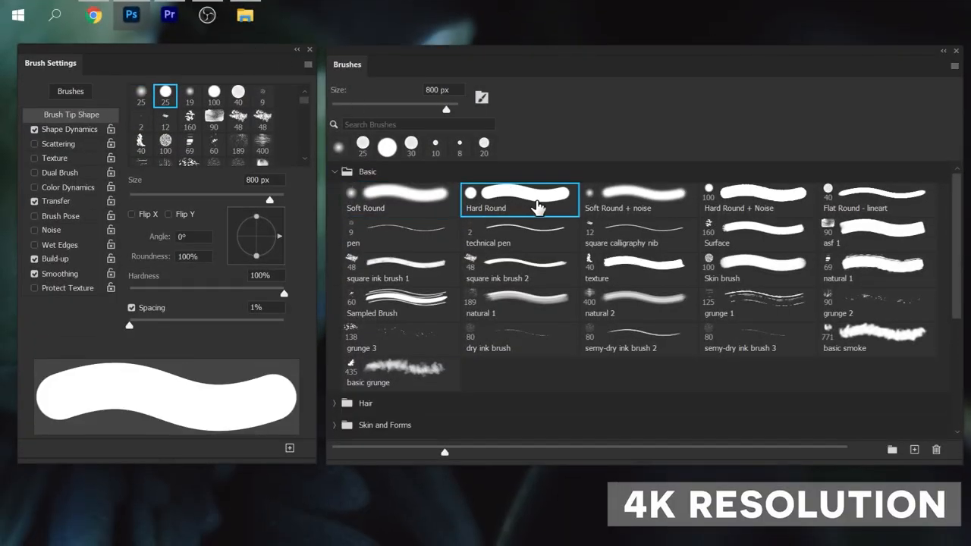
{"action": "left_click", "coordinate": [637, 270]}
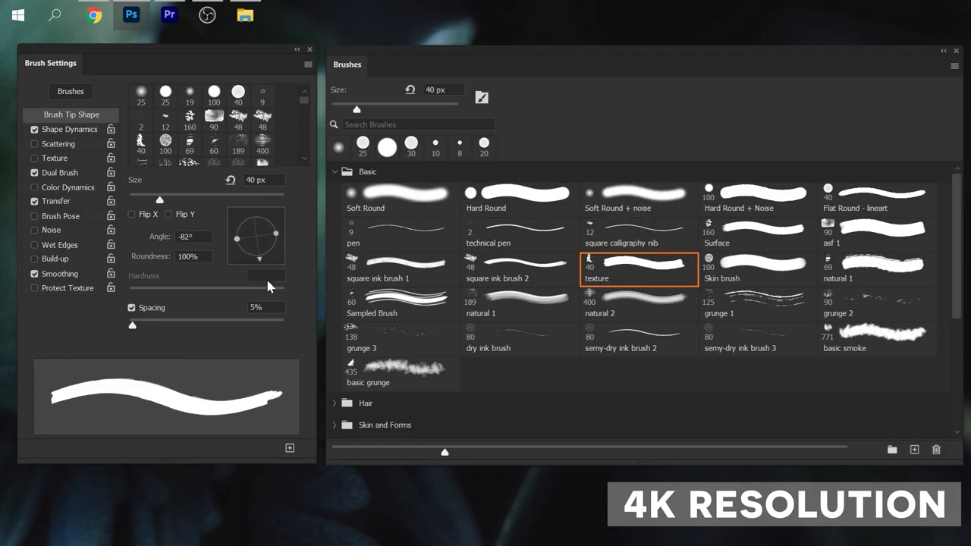
{"action": "left_click", "coordinate": [401, 303]}
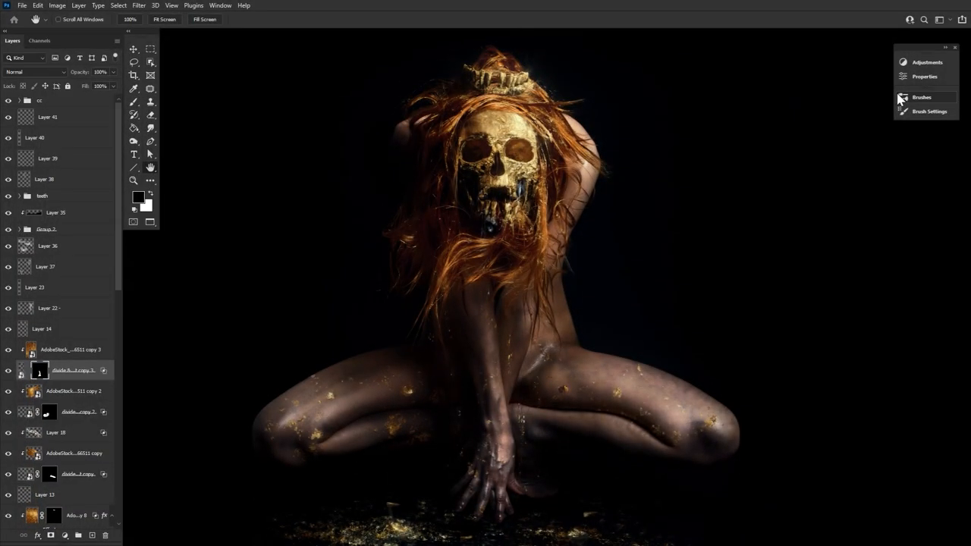
Dock Character and Paragraph as a new collapsed group below Brushes and Brush Settings.
{"action": "left_click", "coordinate": [223, 6]}
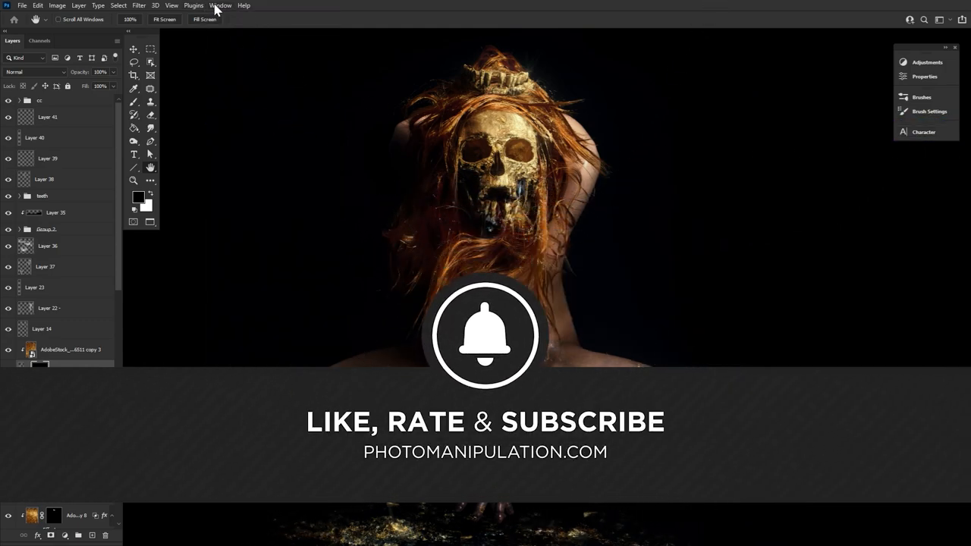
{"action": "left_click", "coordinate": [220, 6]}
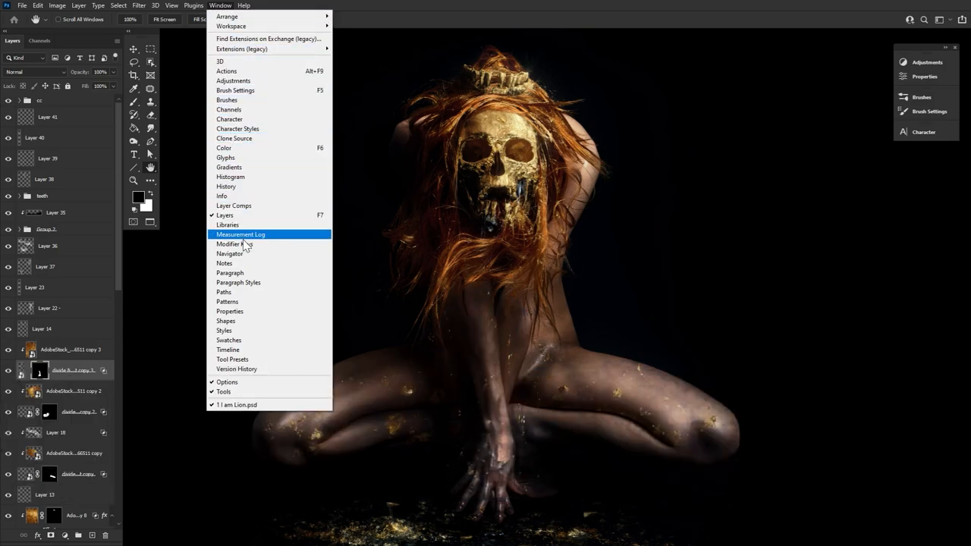
{"action": "left_click", "coordinate": [230, 273]}
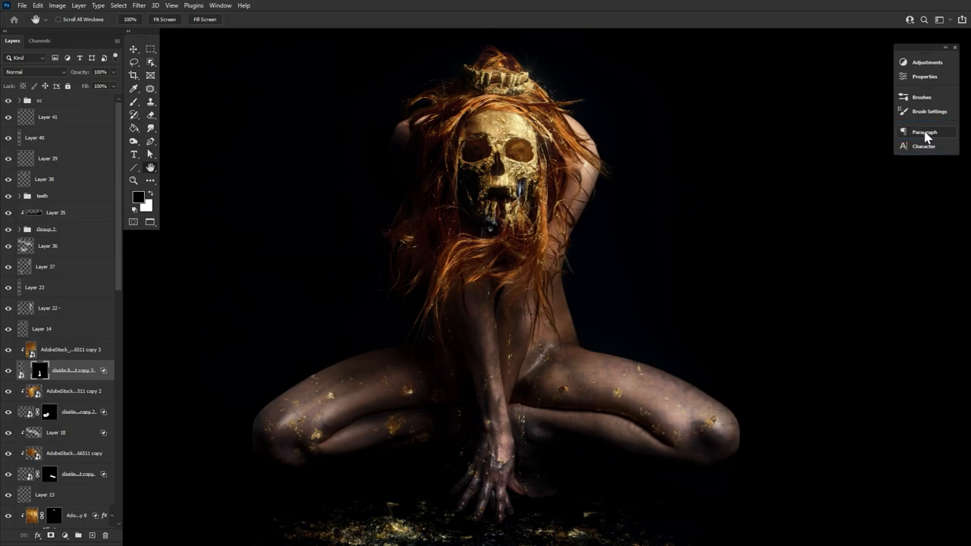
{"action": "mouse_move", "coordinate": [907, 159]}
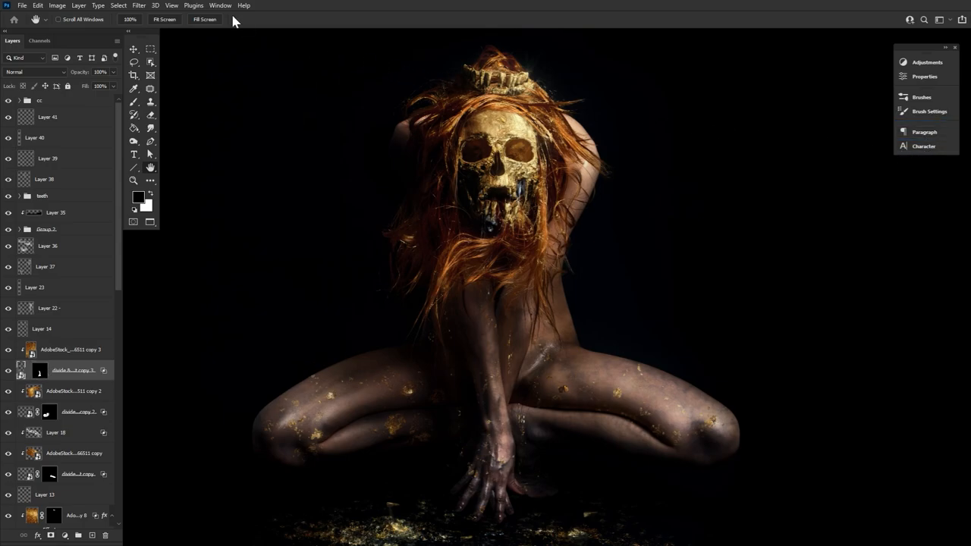
{"action": "left_click", "coordinate": [218, 6]}
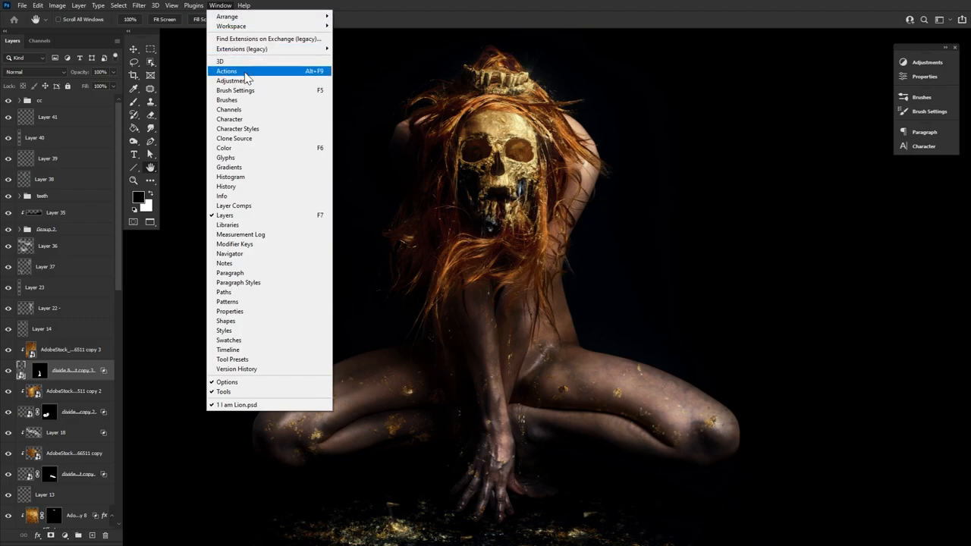
Bring up the Actions panel and expand the Sharpen action set to show its steps.
{"action": "left_click", "coordinate": [226, 71]}
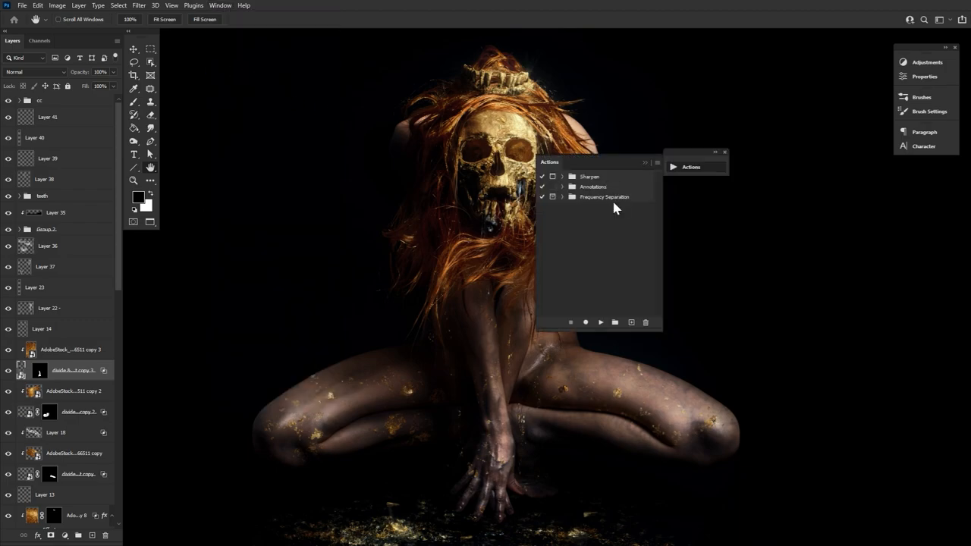
{"action": "mouse_move", "coordinate": [572, 216]}
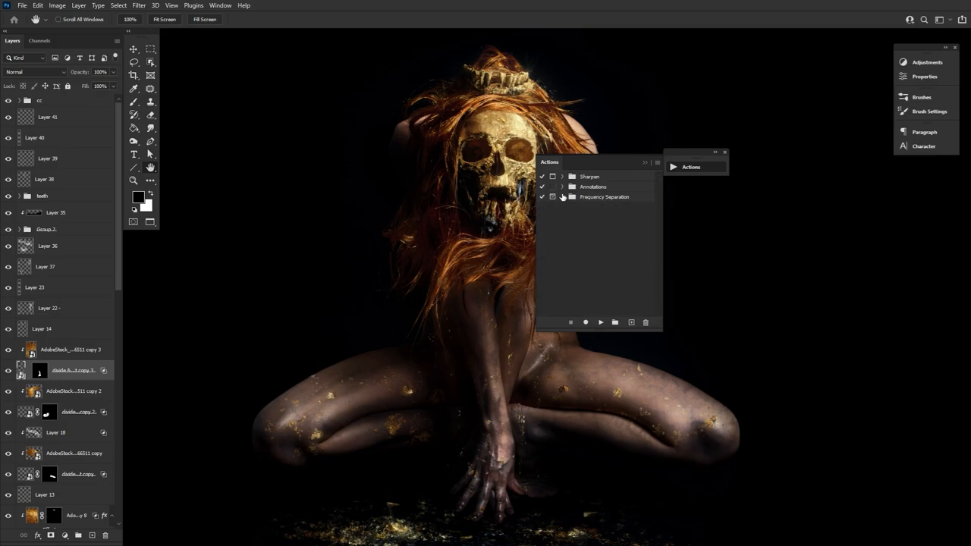
{"action": "left_click", "coordinate": [563, 197]}
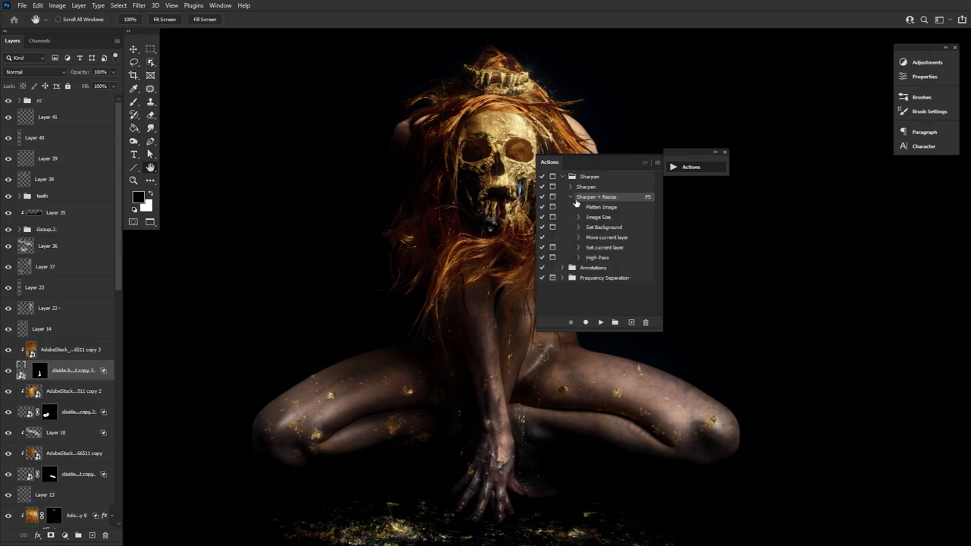
{"action": "left_click", "coordinate": [565, 197]}
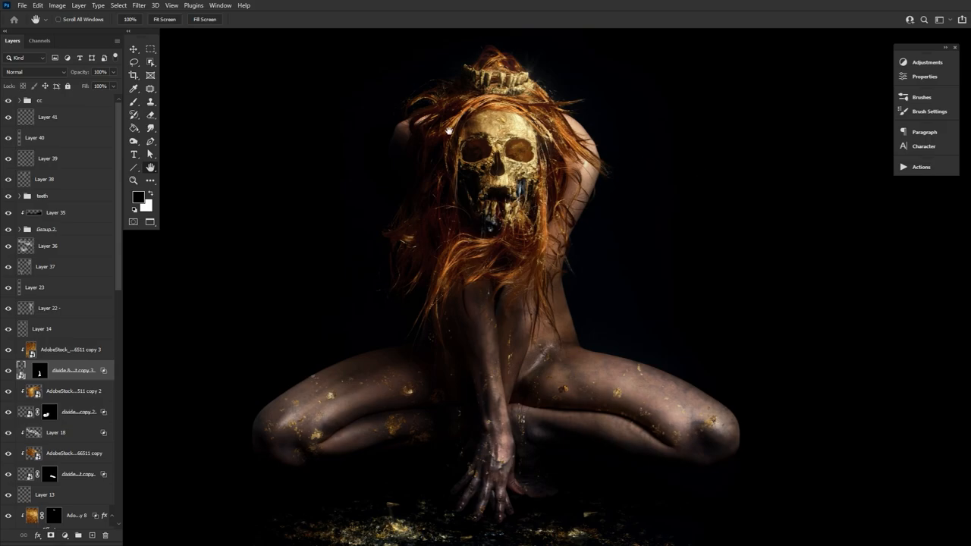
Launch the Composition Grid plugin, generate rule-of-thirds, golden-ratio and symmetry grids, and dock it.
{"action": "left_click", "coordinate": [206, 6]}
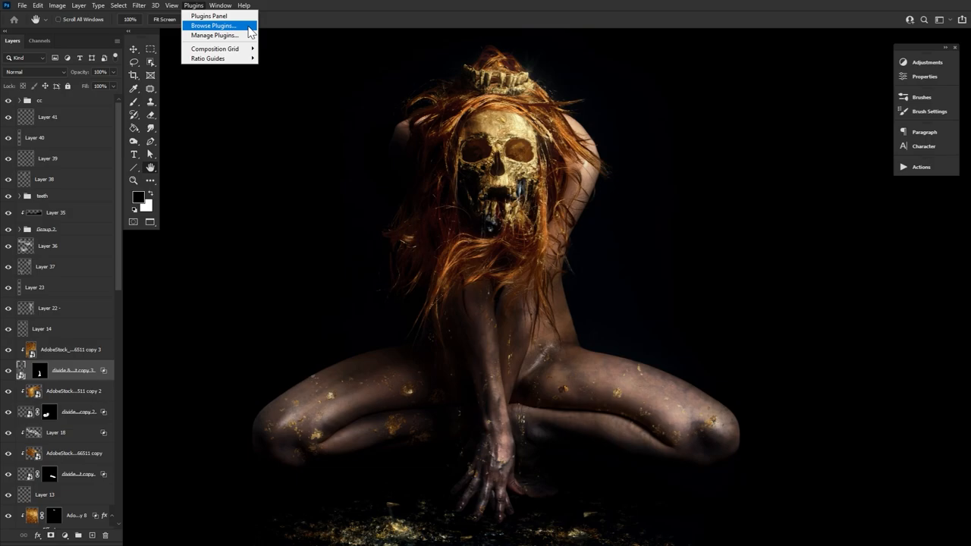
{"action": "left_click", "coordinate": [215, 49]}
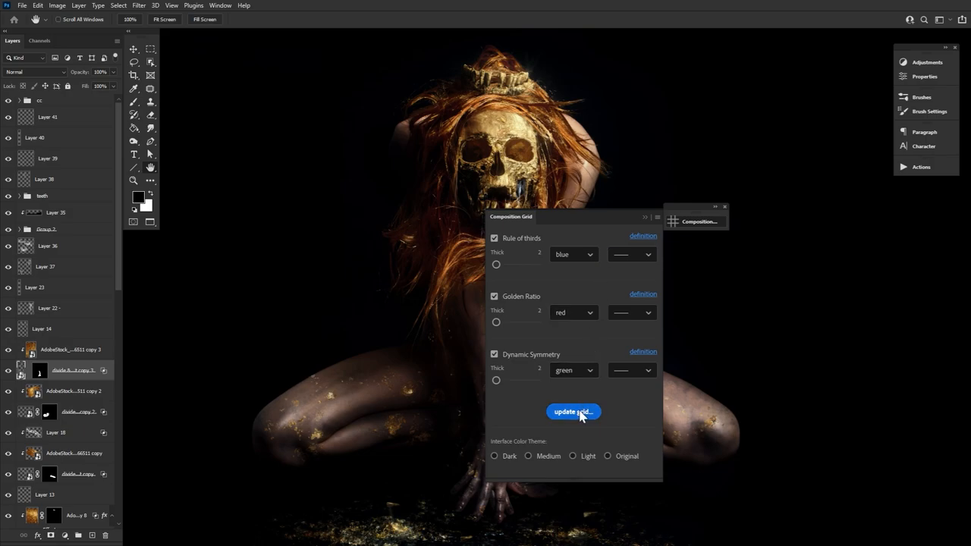
{"action": "left_click", "coordinate": [573, 411]}
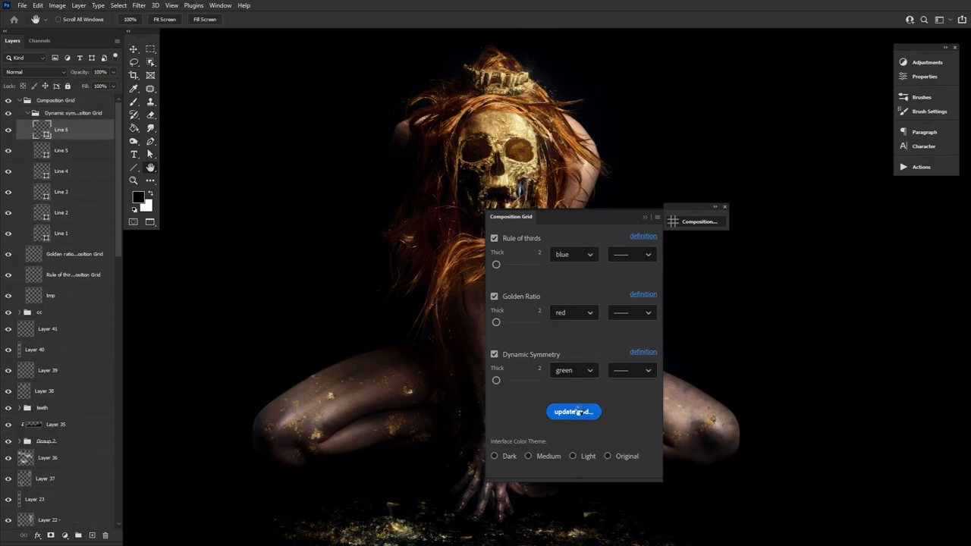
{"action": "left_click", "coordinate": [573, 411]}
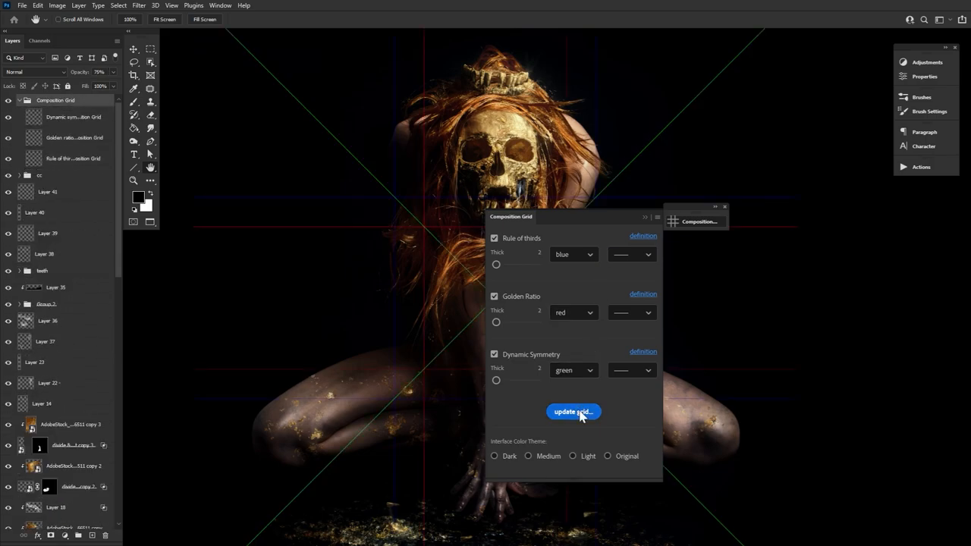
{"action": "left_click", "coordinate": [573, 411]}
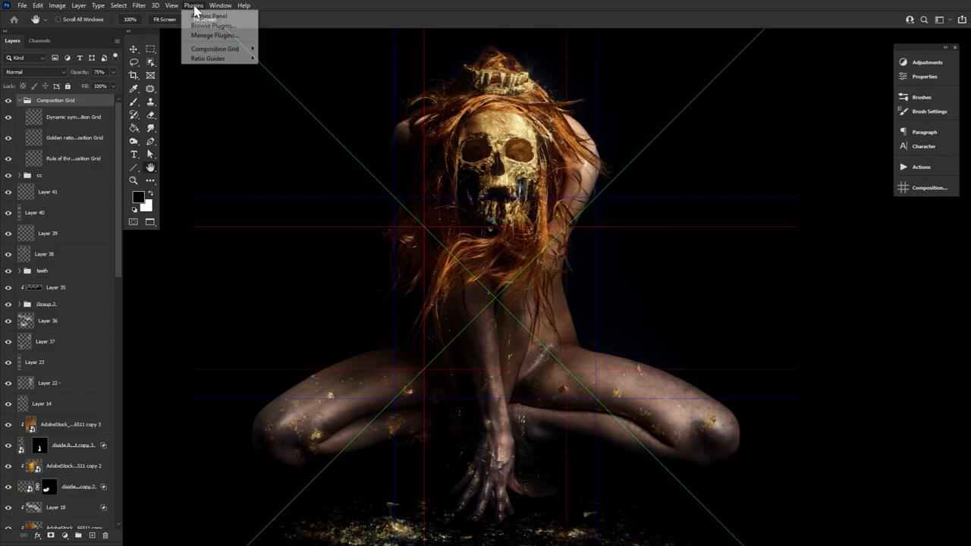
Launch the Ratio Guides plugin, try two sets of guides on the canvas, then clear them all.
{"action": "left_click", "coordinate": [207, 57]}
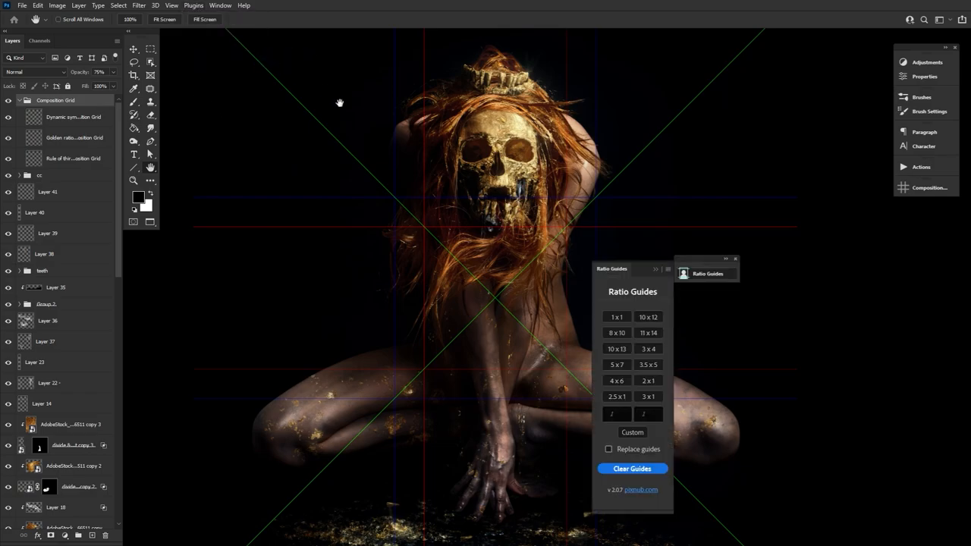
{"action": "left_click", "coordinate": [615, 332]}
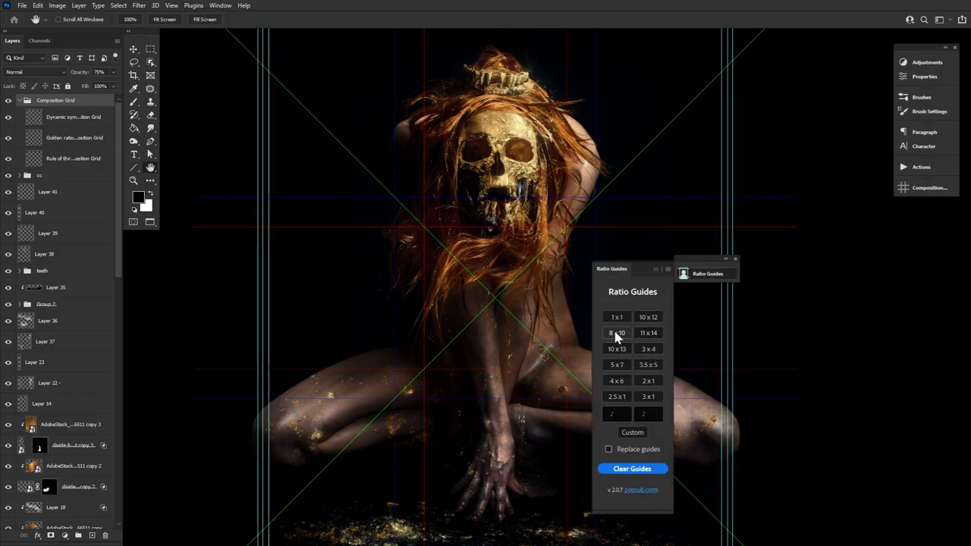
{"action": "left_click", "coordinate": [648, 397]}
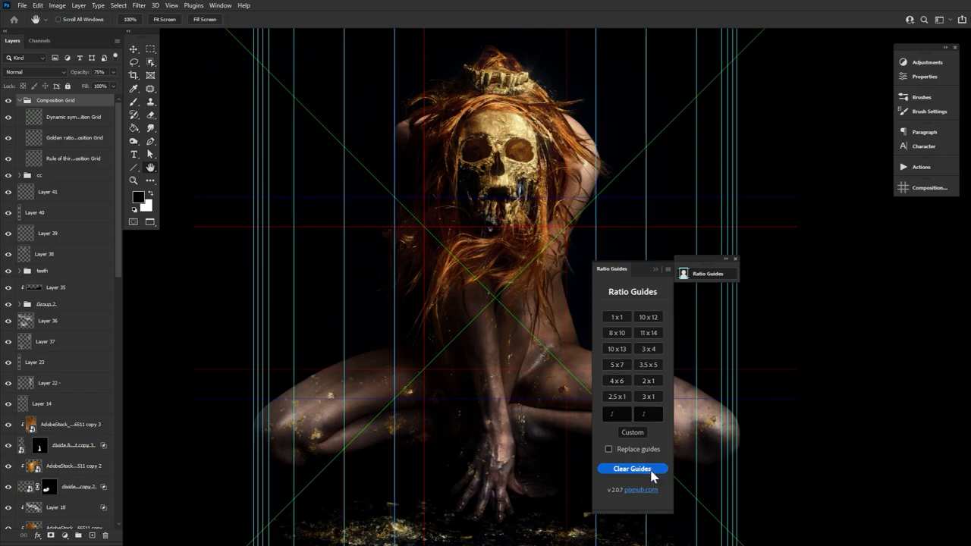
{"action": "left_click", "coordinate": [631, 468]}
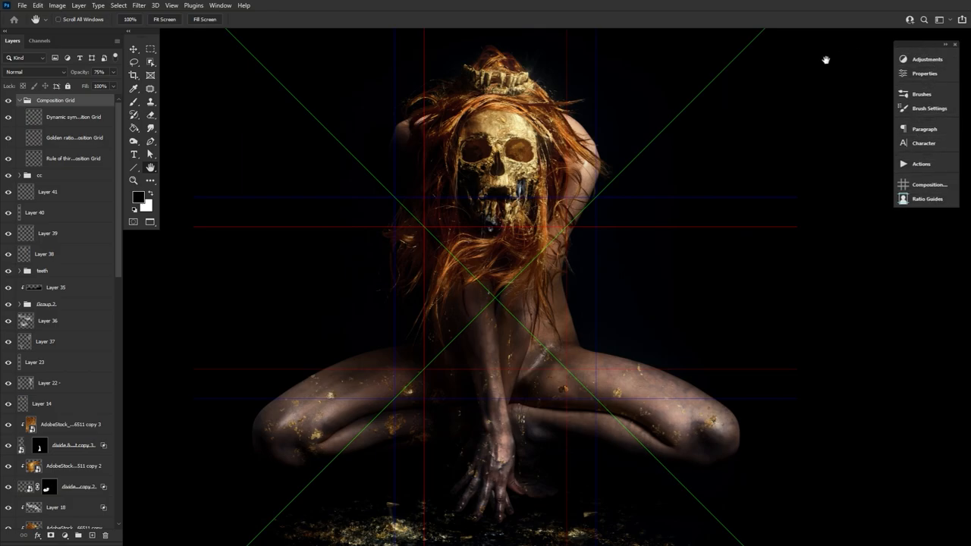
Open Coolorus 2.5 from Extensions (legacy) and dock it as its own stack below Ratio Guides.
{"action": "left_click", "coordinate": [218, 6]}
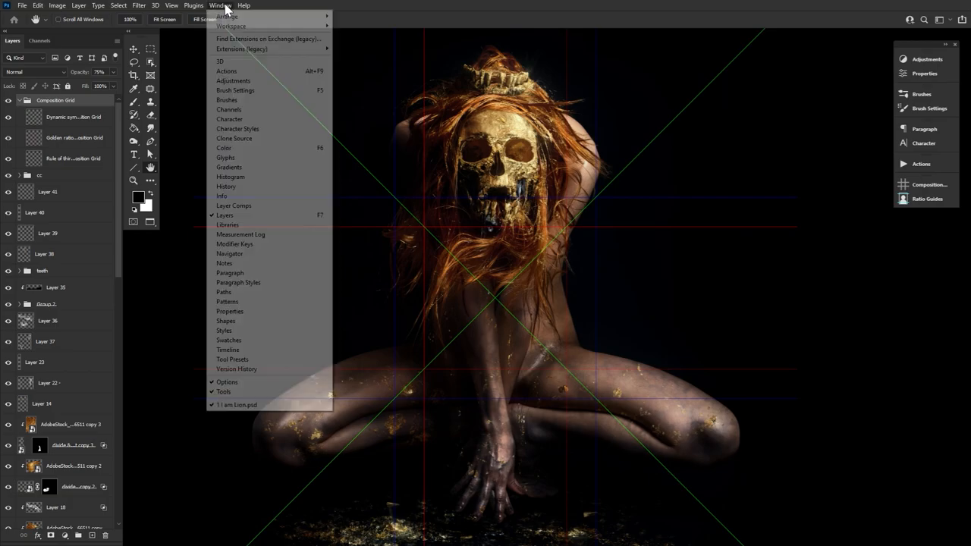
{"action": "mouse_move", "coordinate": [264, 48]}
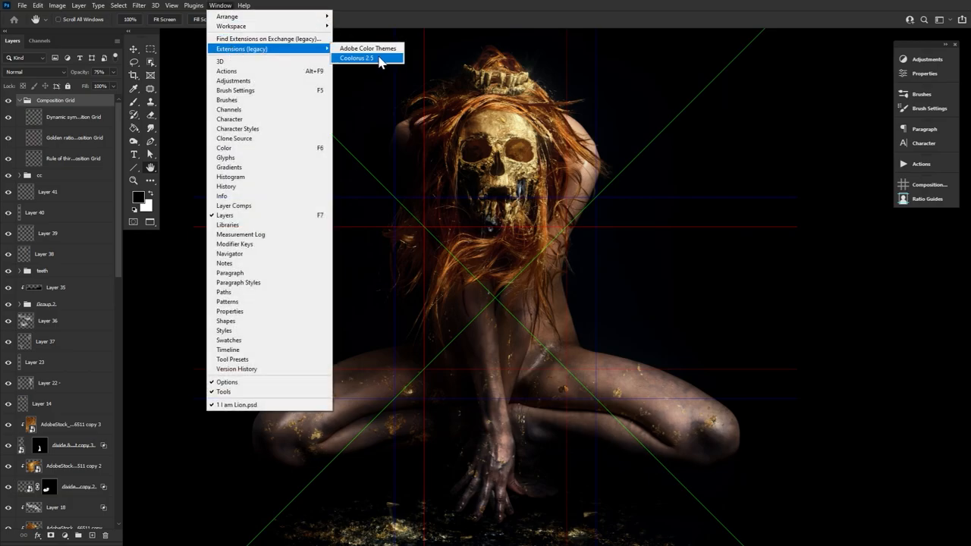
{"action": "left_click", "coordinate": [361, 58]}
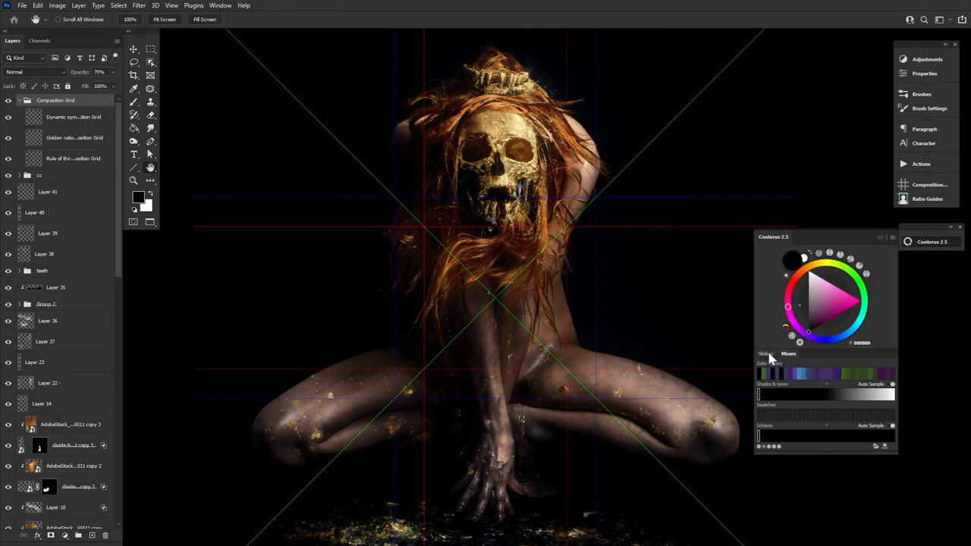
{"action": "left_click", "coordinate": [788, 354]}
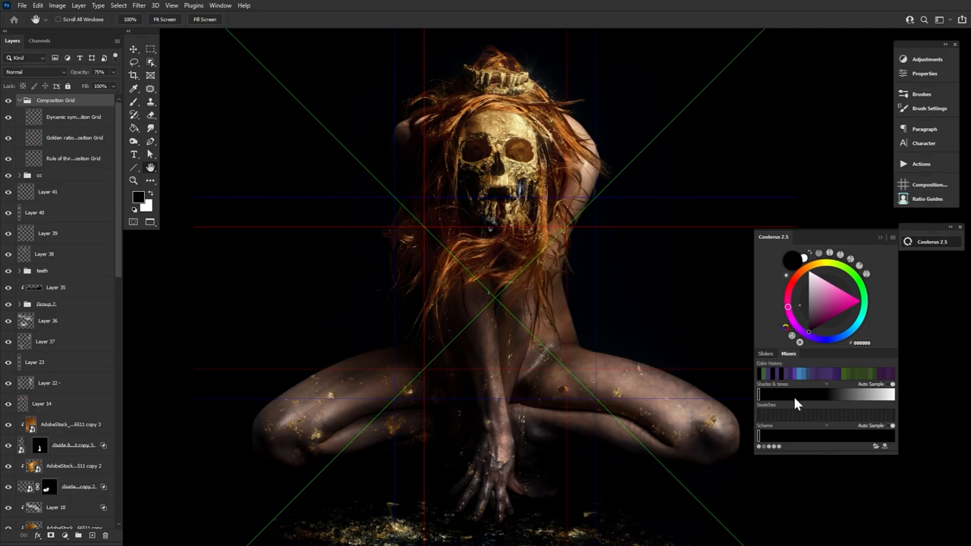
{"action": "mouse_move", "coordinate": [883, 290]}
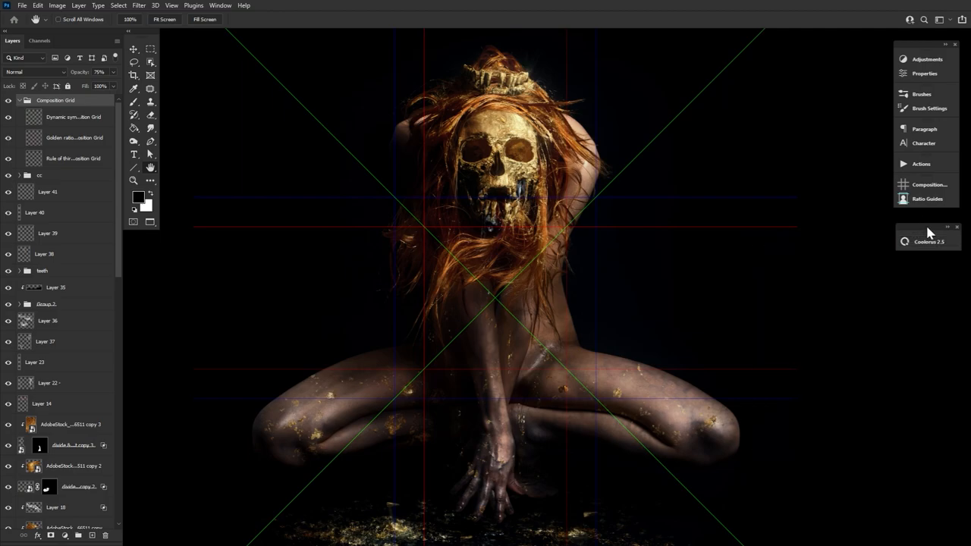
{"action": "left_click", "coordinate": [901, 241]}
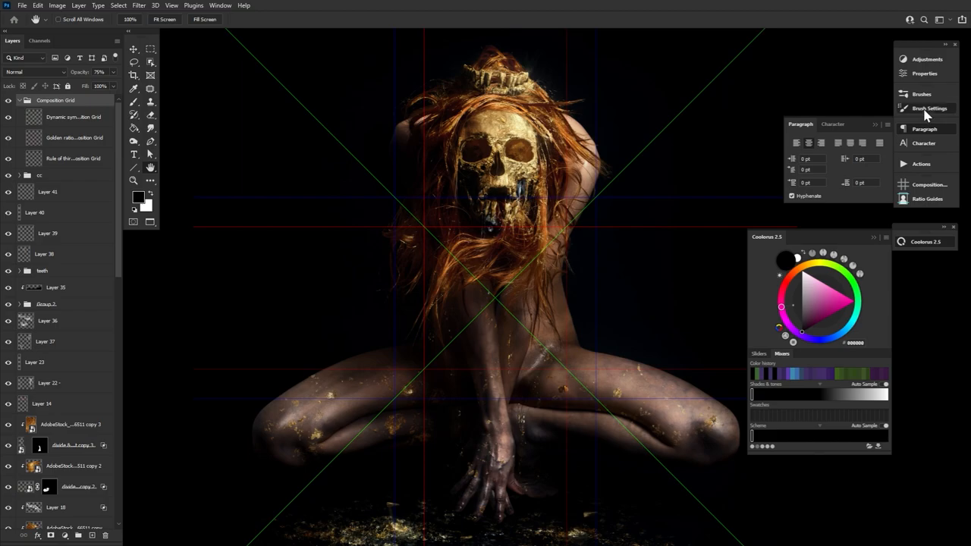
{"action": "left_click", "coordinate": [922, 59]}
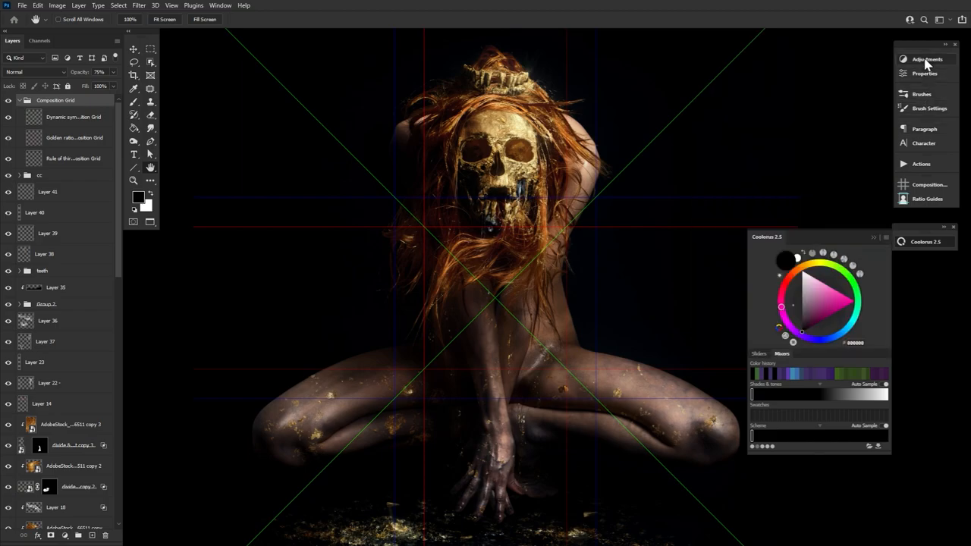
{"action": "mouse_move", "coordinate": [816, 62]}
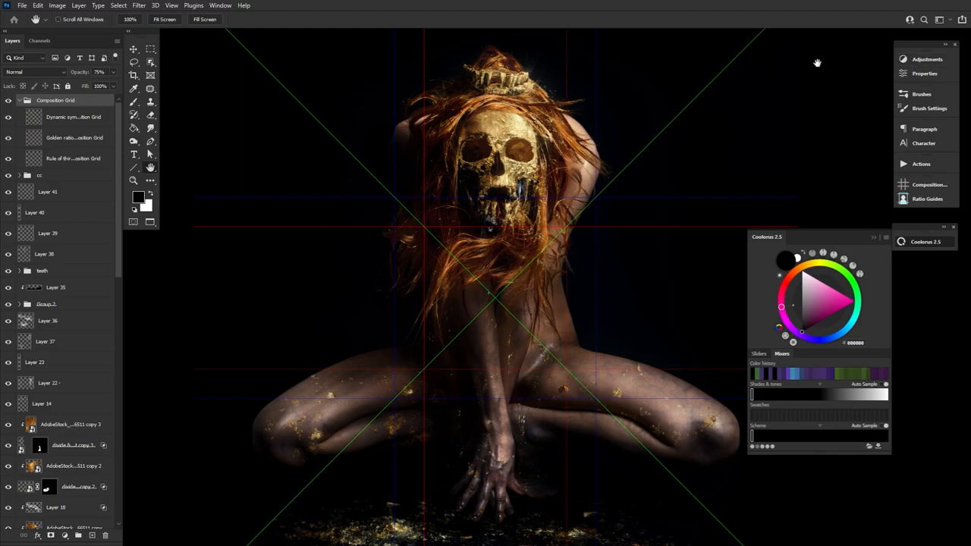
Dock Adobe Color Themes with Coolorus and flip between the two panels to check the group.
{"action": "left_click", "coordinate": [219, 6]}
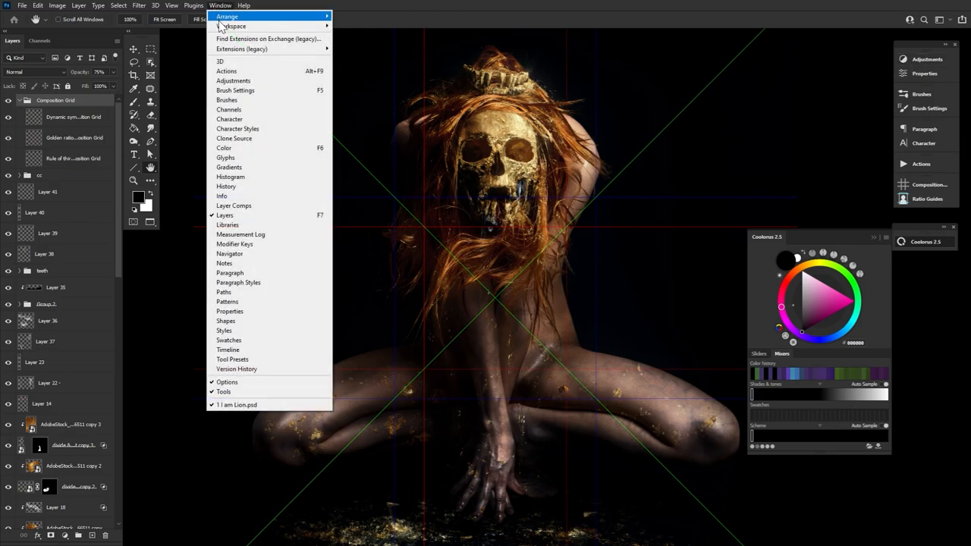
{"action": "mouse_move", "coordinate": [255, 49]}
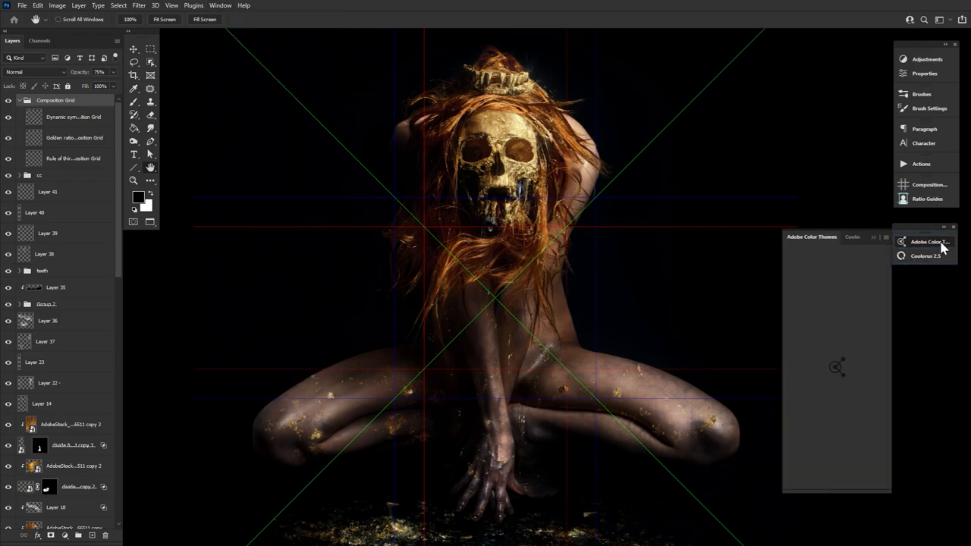
{"action": "left_click", "coordinate": [932, 241]}
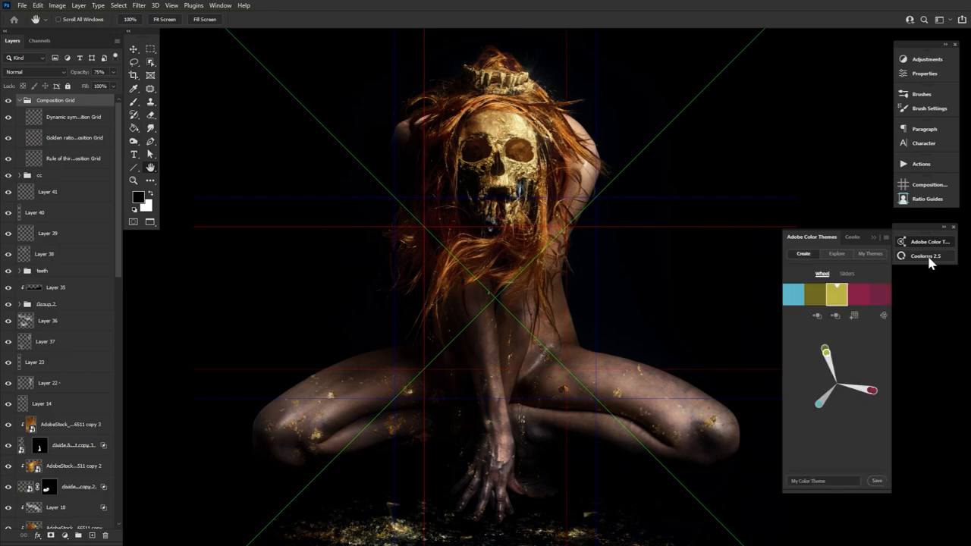
{"action": "left_click", "coordinate": [927, 255]}
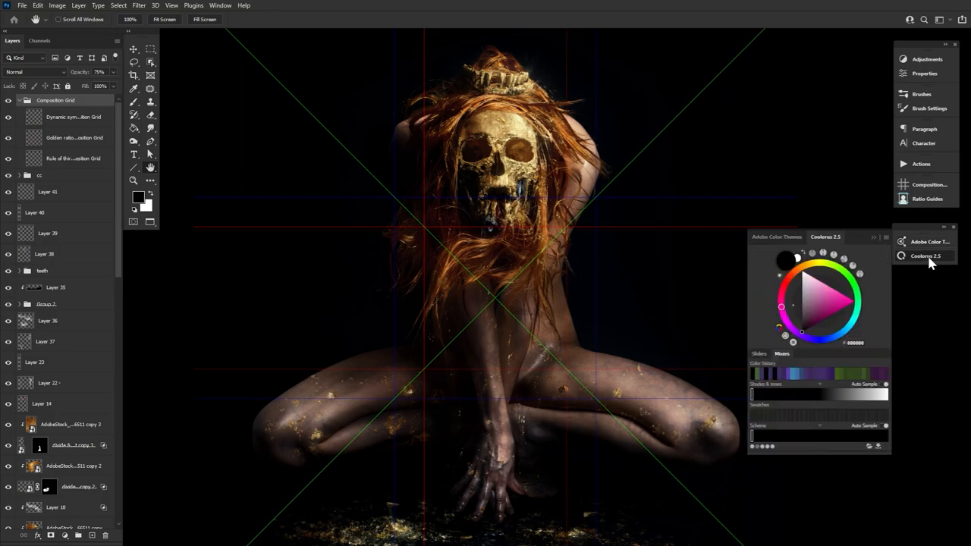
{"action": "left_click", "coordinate": [925, 242]}
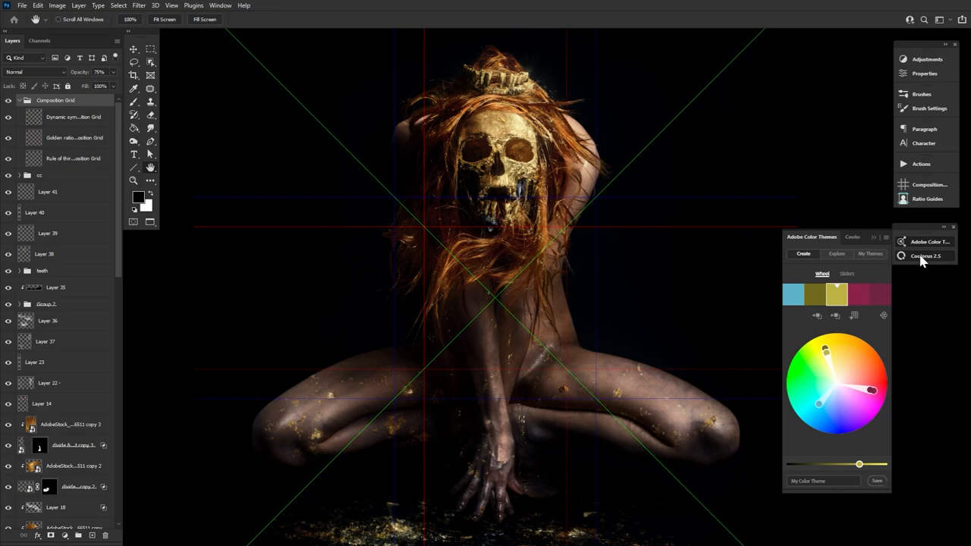
{"action": "left_click", "coordinate": [224, 7]}
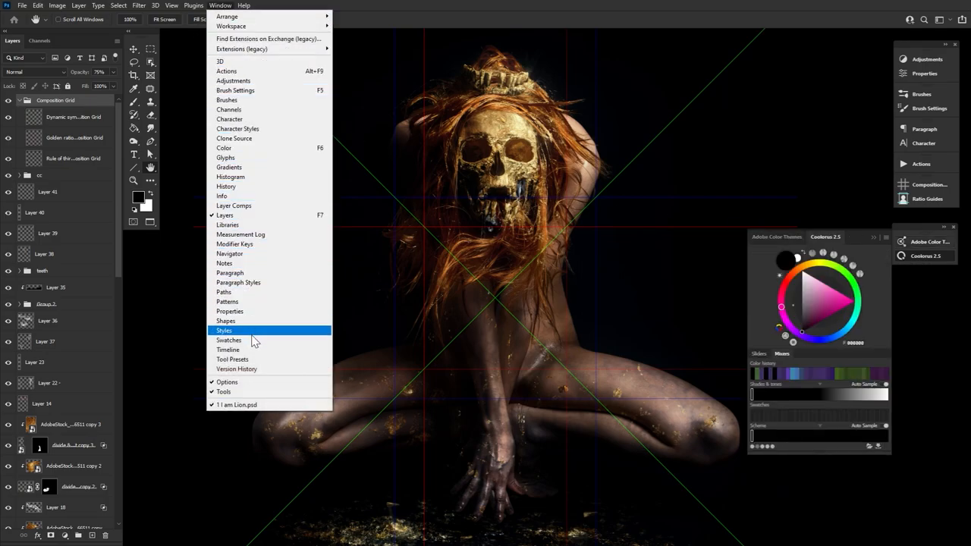
Open Swatches and drag it into the Coolorus / Adobe Color Themes group.
{"action": "left_click", "coordinate": [228, 340]}
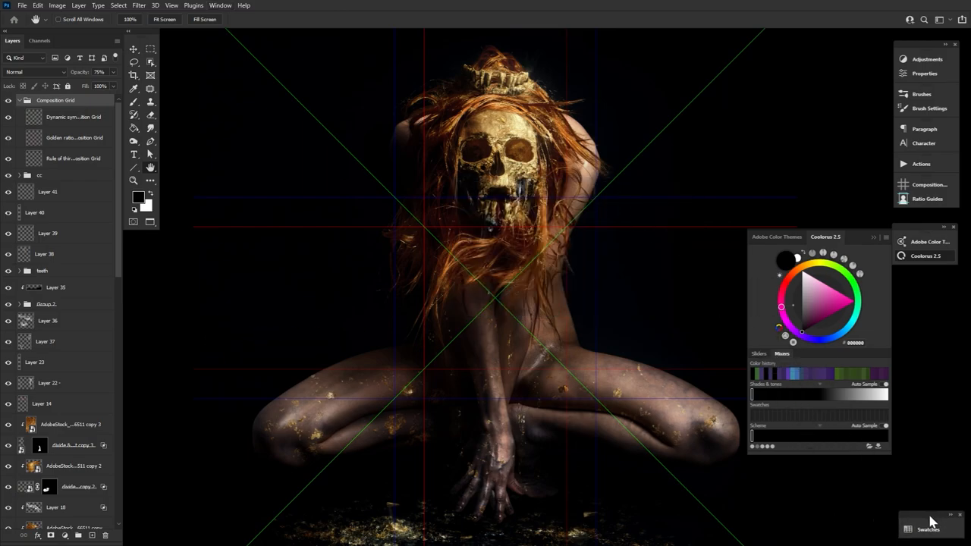
{"action": "left_click", "coordinate": [927, 527]}
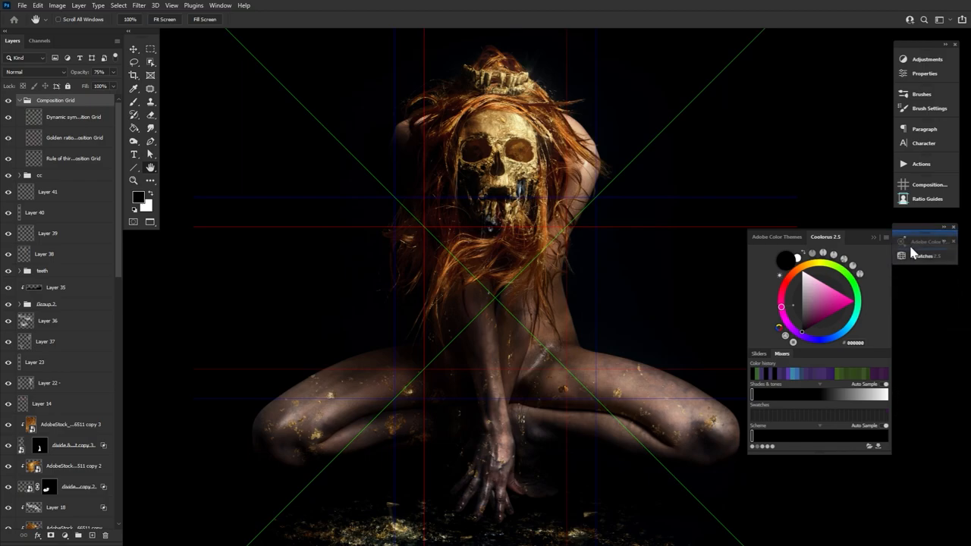
{"action": "left_click", "coordinate": [922, 254]}
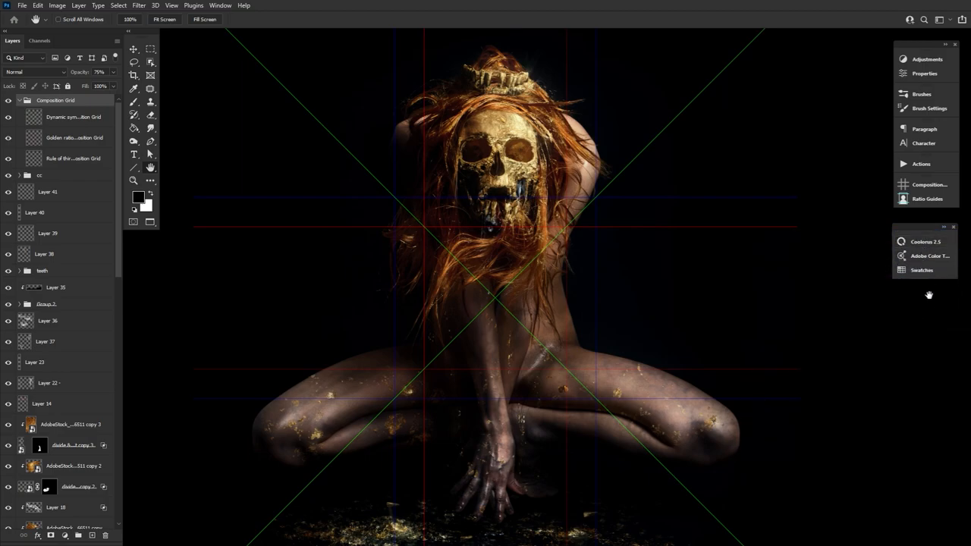
Collapse both right-side stacks to icon-only strips and tuck Coolorus back to its icon.
{"action": "left_click", "coordinate": [928, 255]}
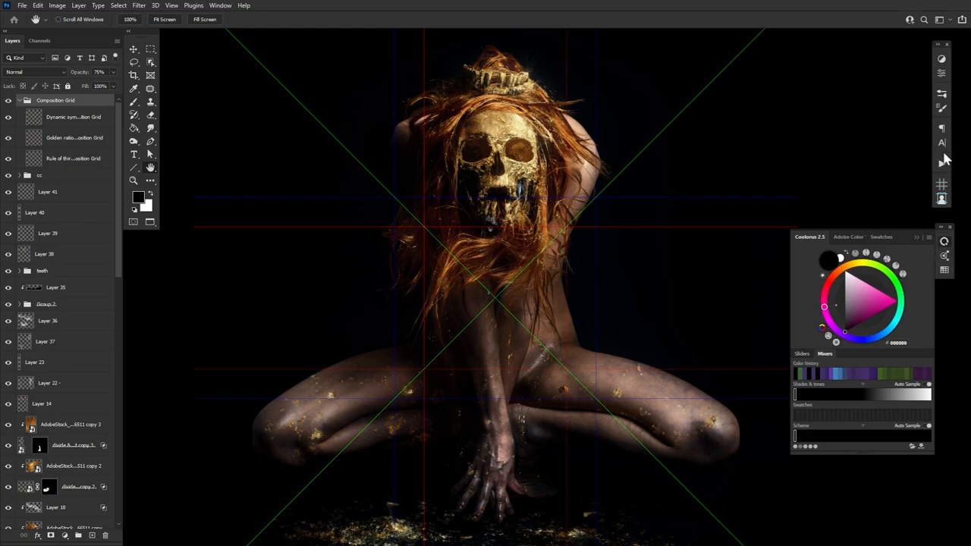
{"action": "left_click", "coordinate": [949, 237]}
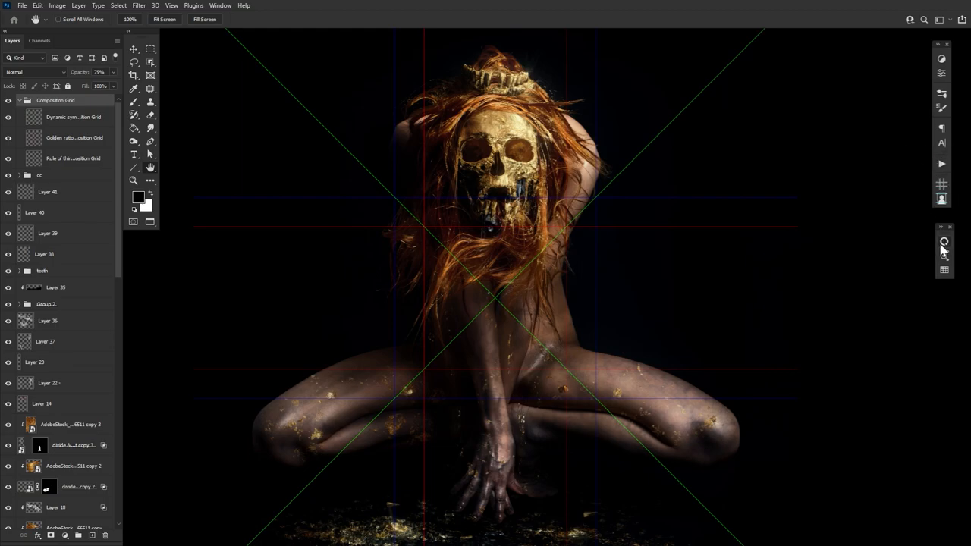
{"action": "mouse_move", "coordinate": [943, 237]}
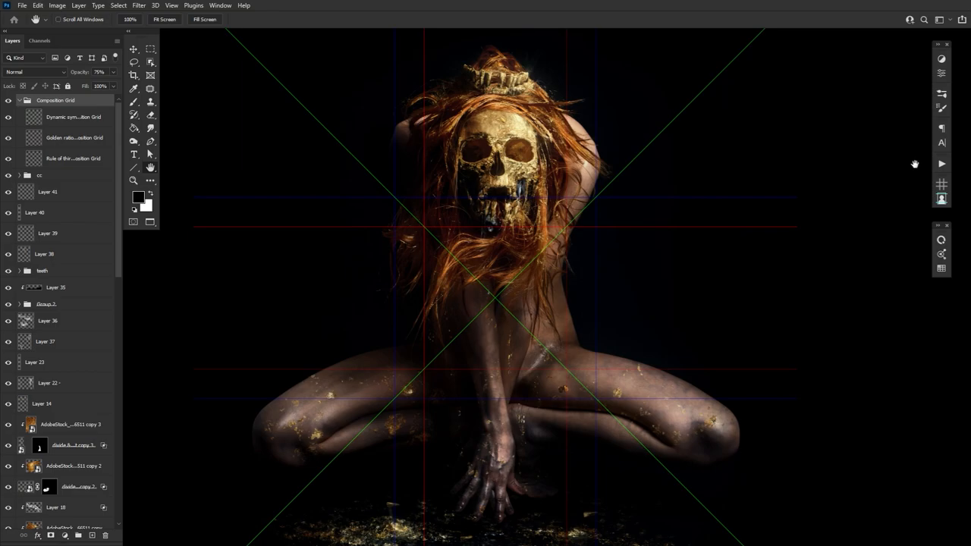
{"action": "mouse_move", "coordinate": [918, 163]}
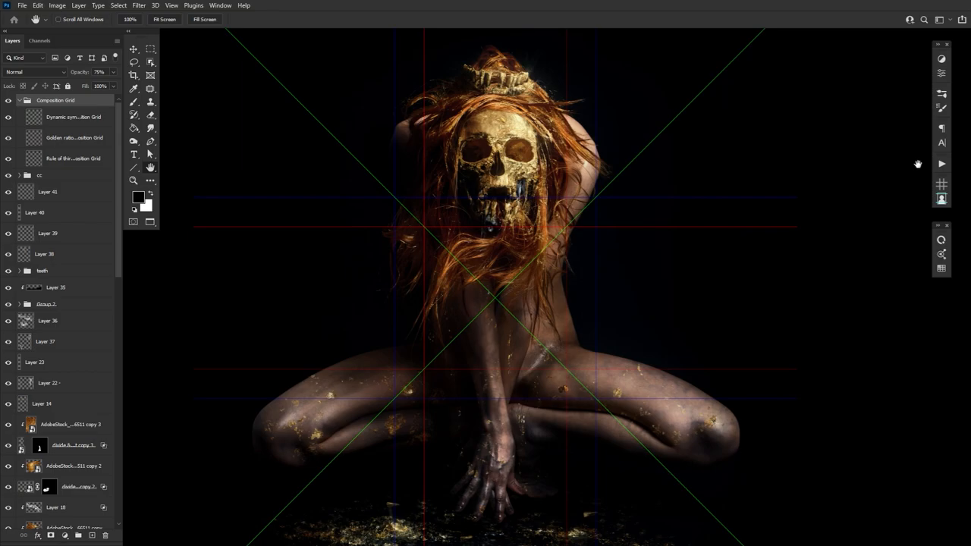